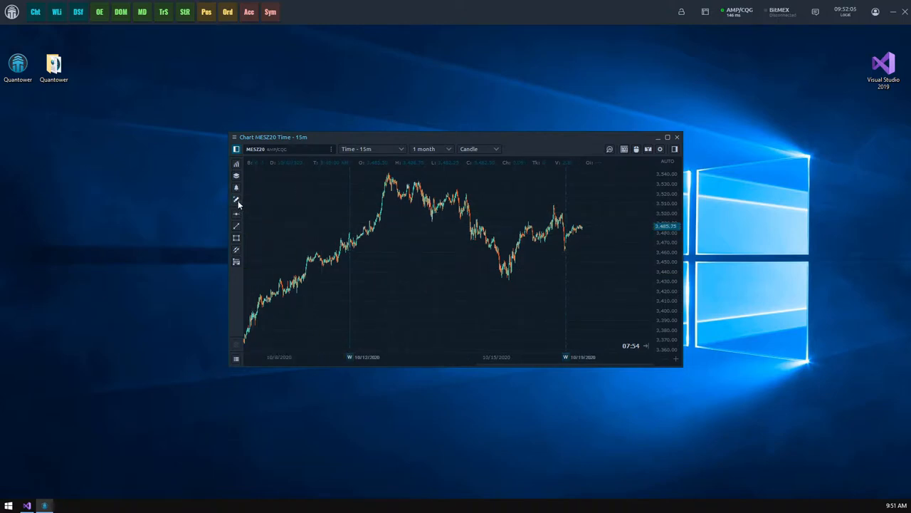
mouse_move(347, 230)
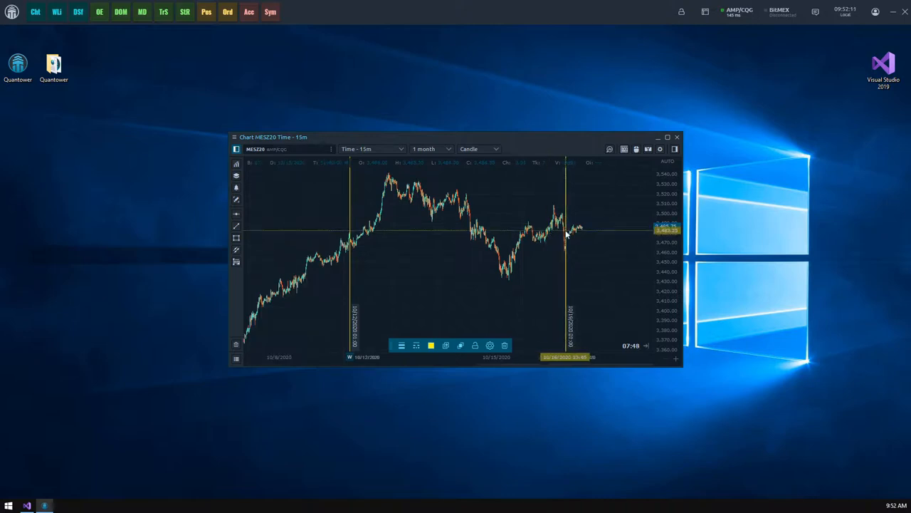
mouse_move(668, 299)
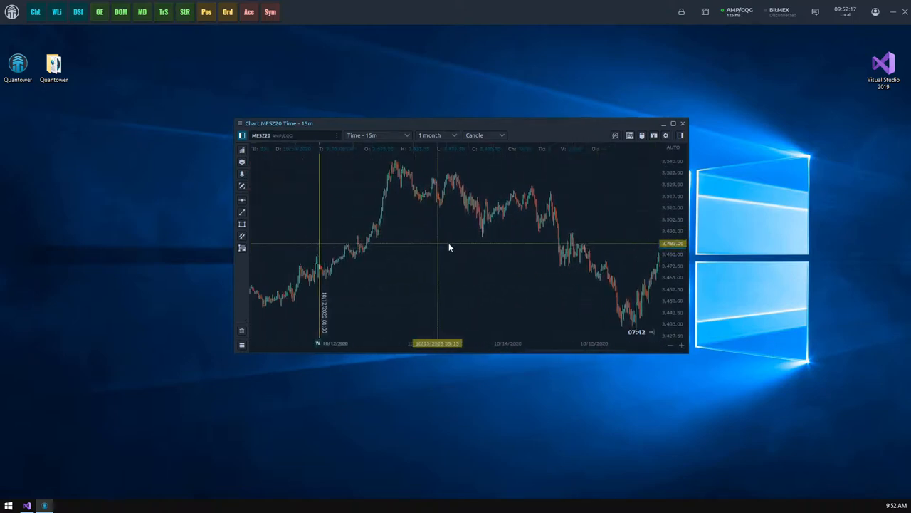
Pan the MESZ20 15-minute chart to recent candles and switch to Visual Studio.
drag(449, 247, 310, 247)
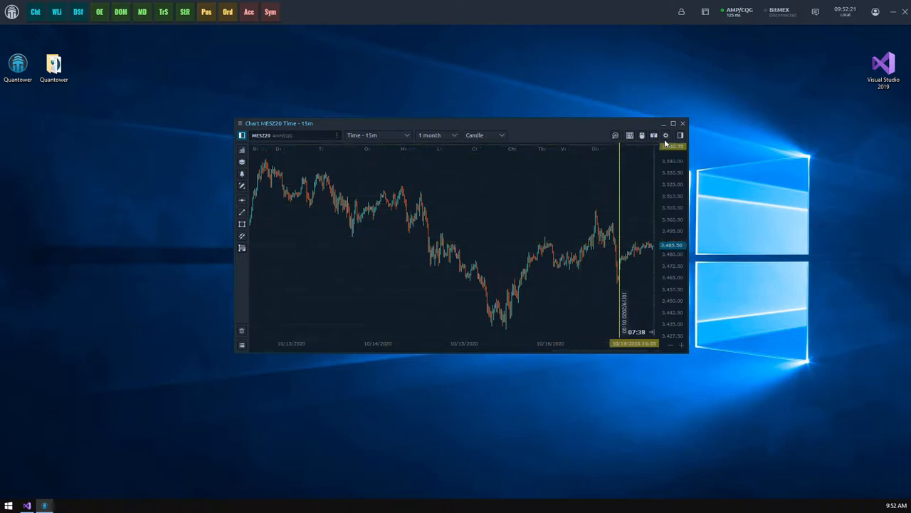
click(682, 123)
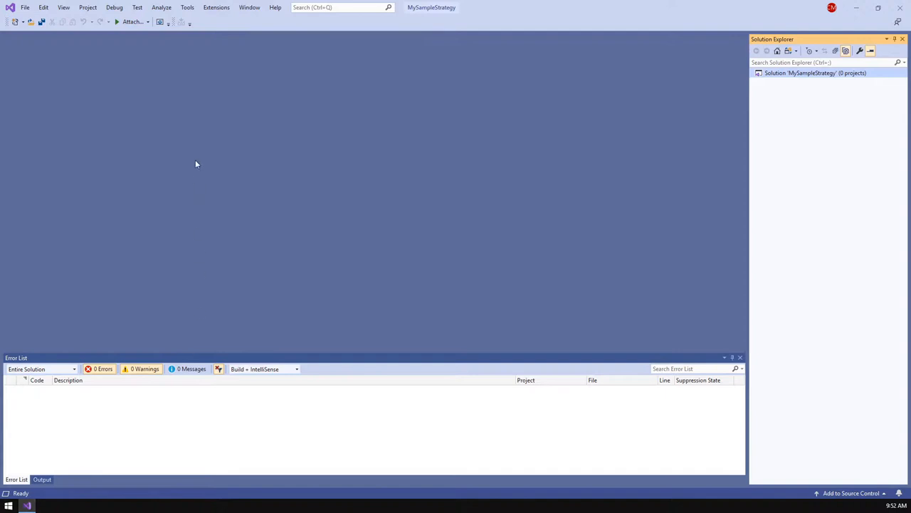
Create a Tradonator3000 project from the One symbol strategy template.
click(25, 8)
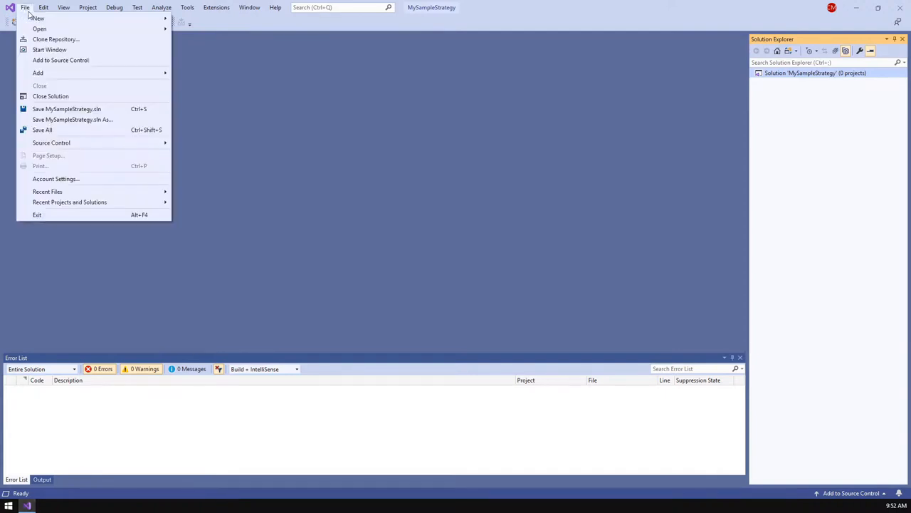
click(38, 18)
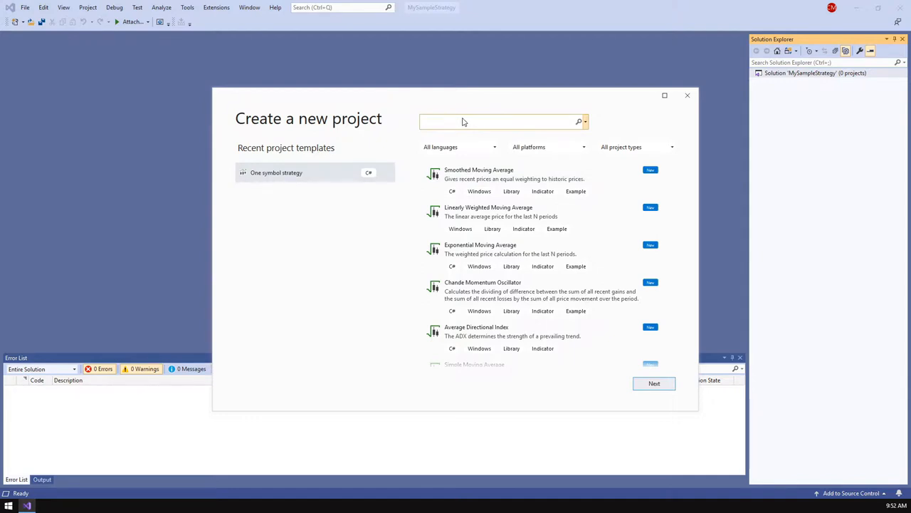
text(stra)
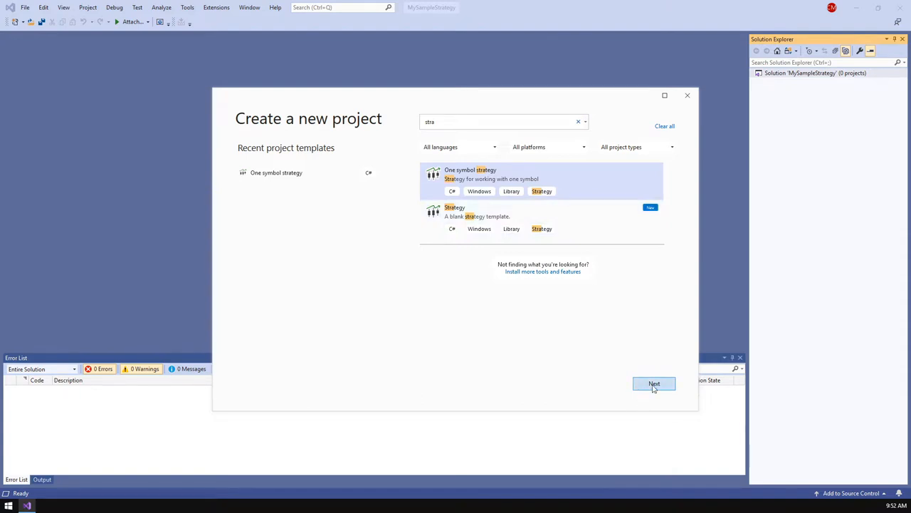
click(654, 383)
text(Tradonator3000)
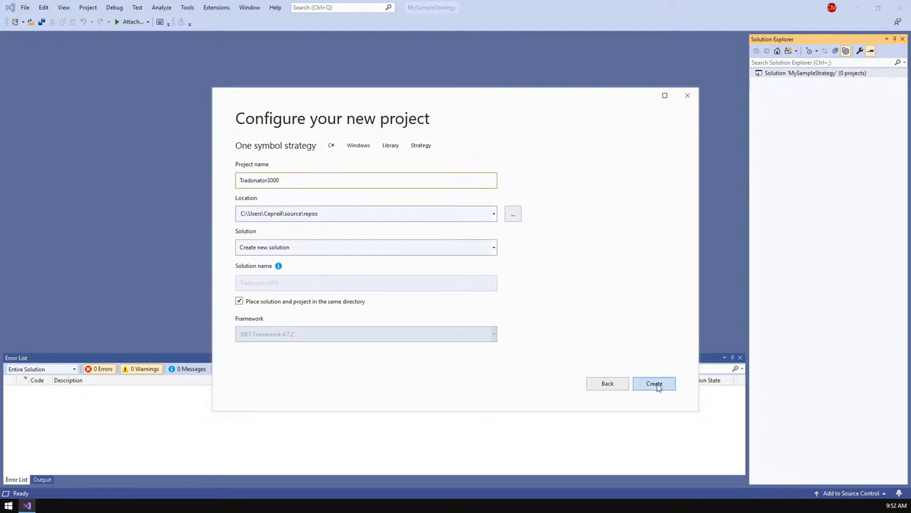
click(653, 384)
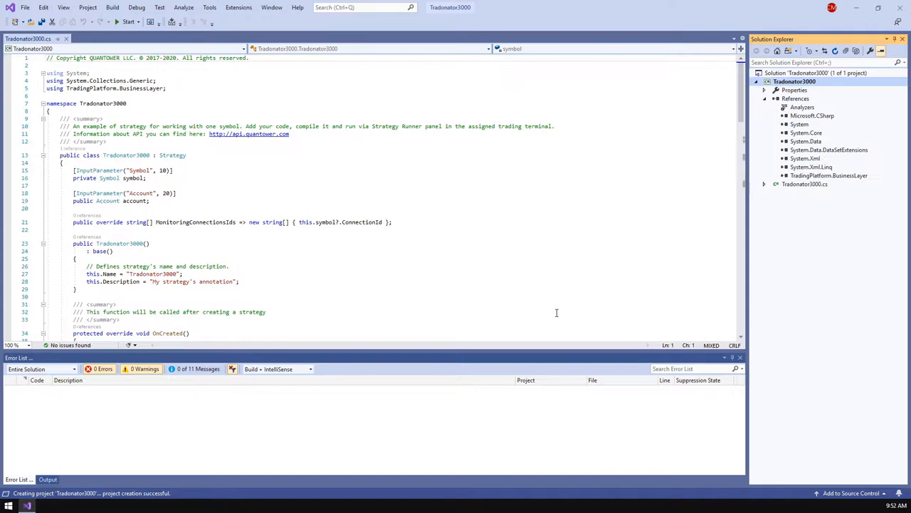
Declare a double myPrice field set to 3469 between the quote handlers.
scroll(down, 3)
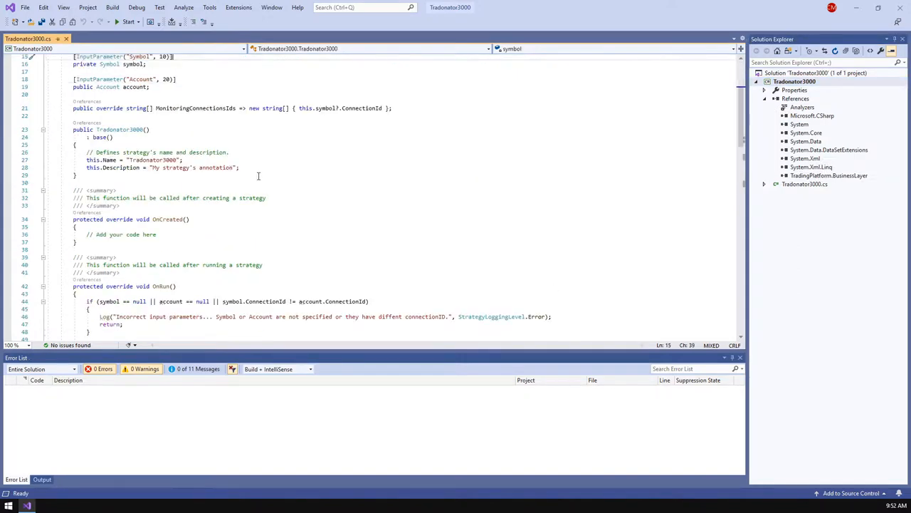
scroll(down, 3)
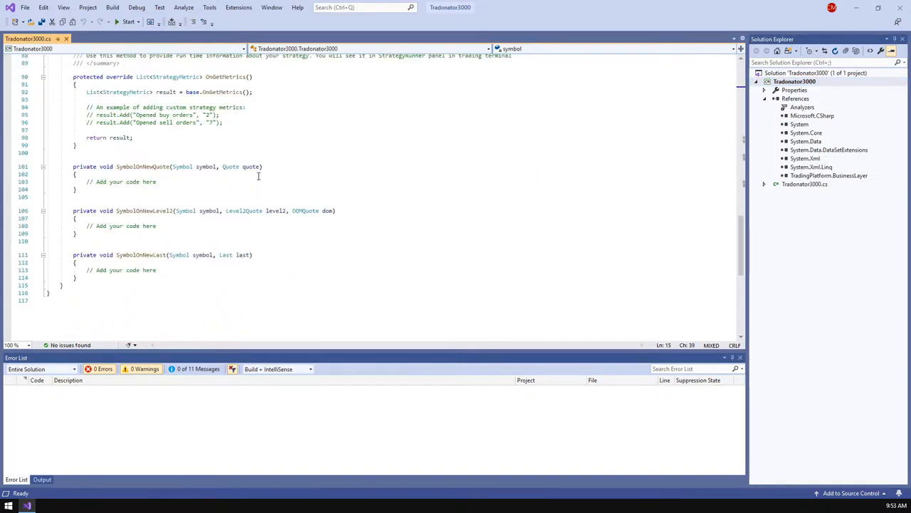
click(158, 269)
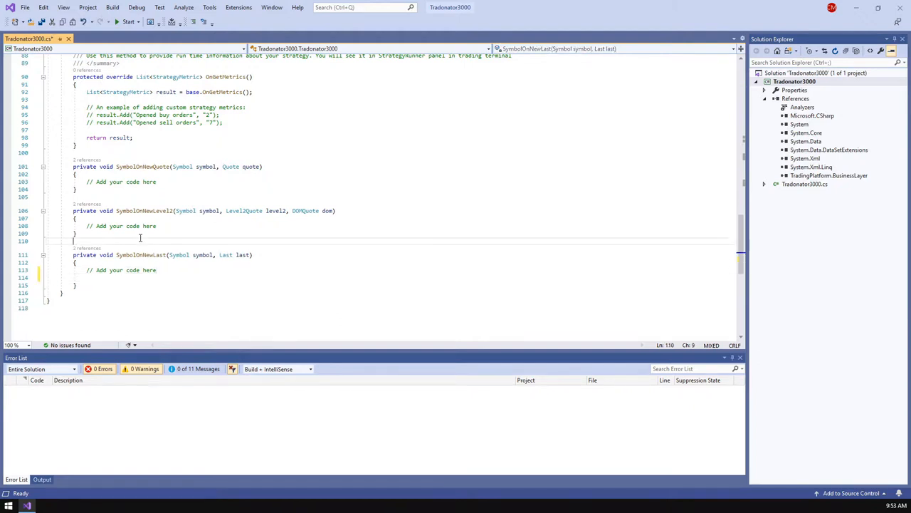
text(double)
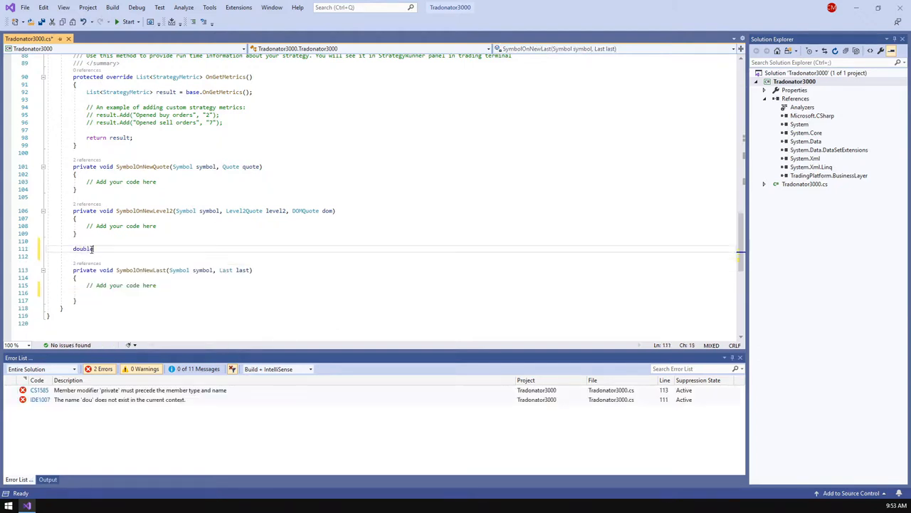
text(myP)
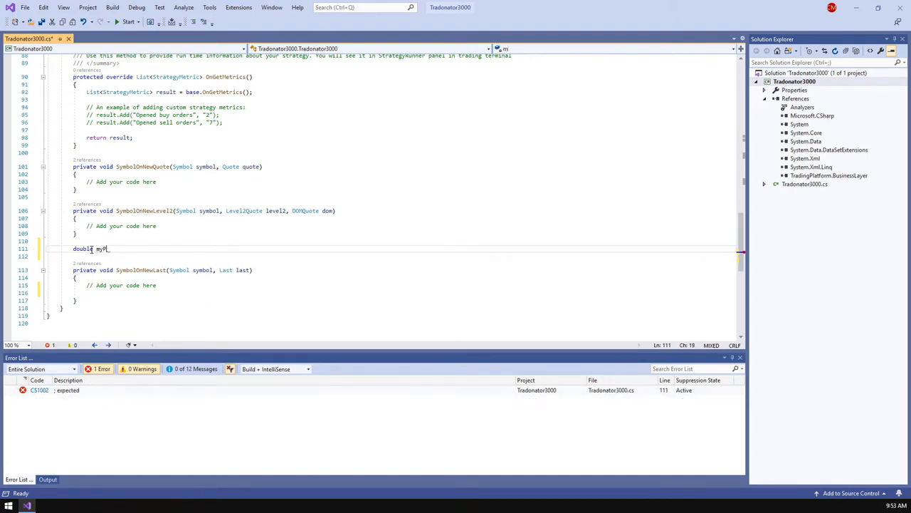
text(rice =)
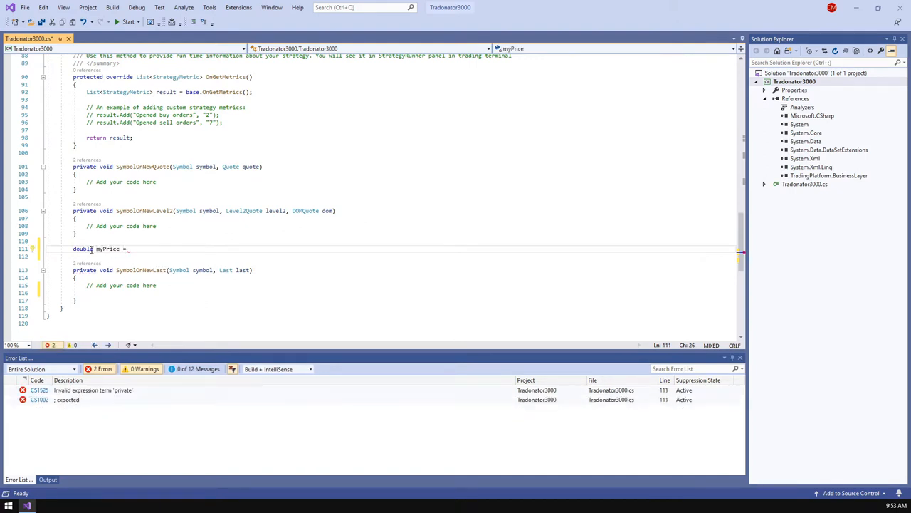
text(3469;)
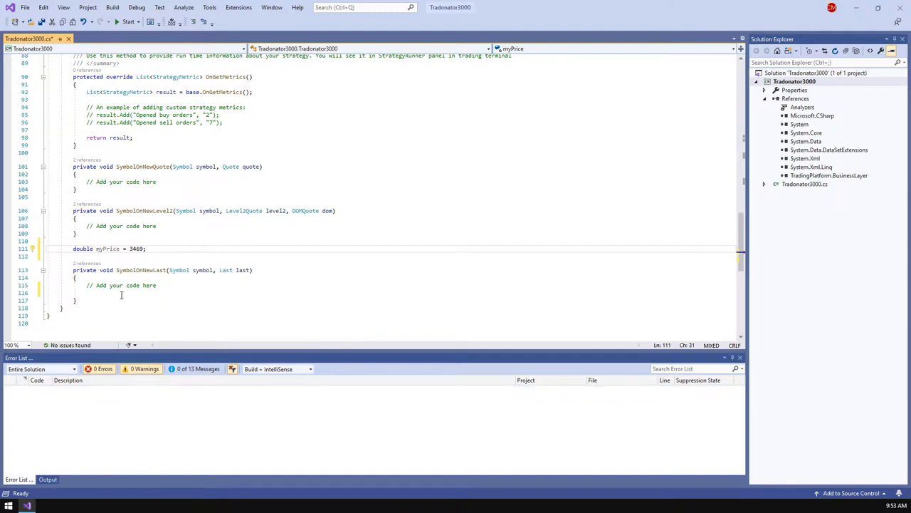
Place a Buy order when last price exceeds myPrice, otherwise Sell, with TimeInForce.Day.
text(if ()
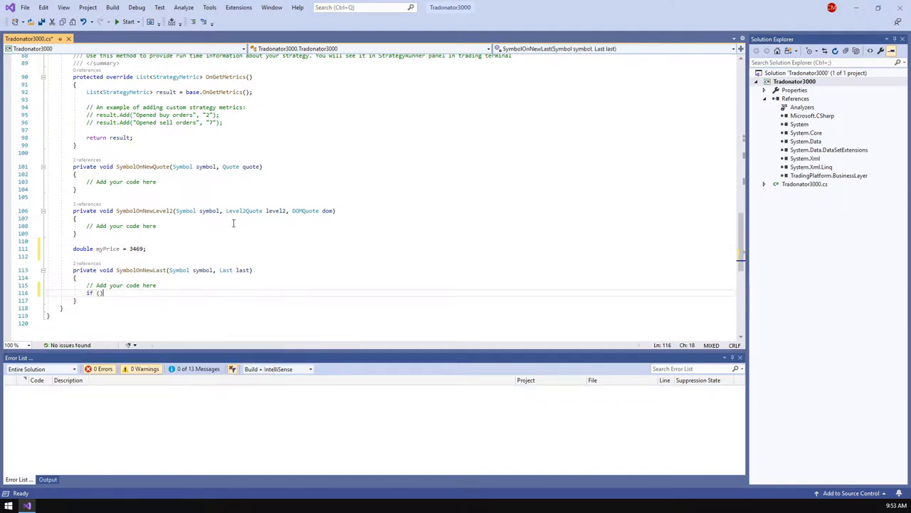
text(last.Price >)
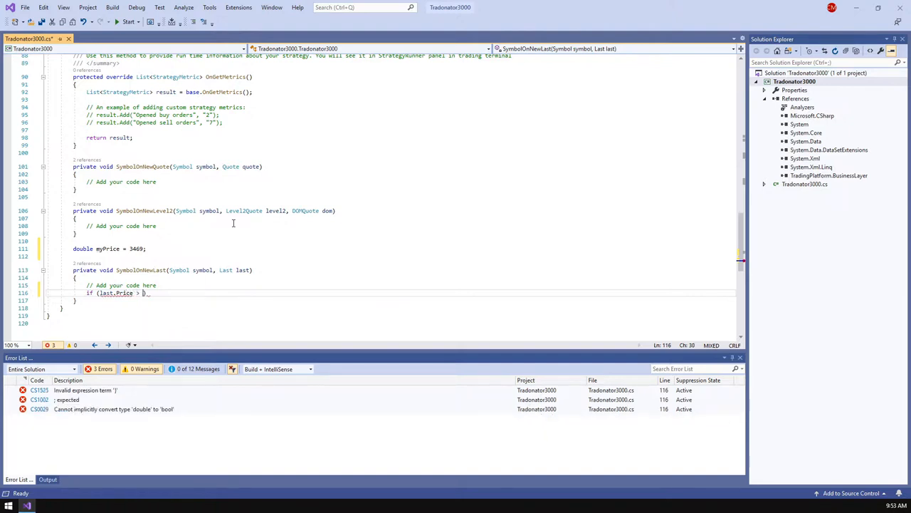
text(myPrice))
text({)
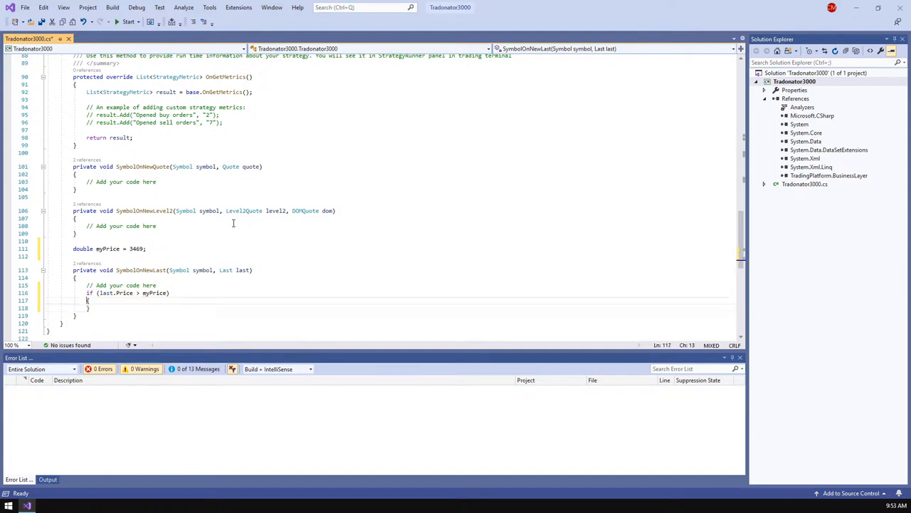
text(else)
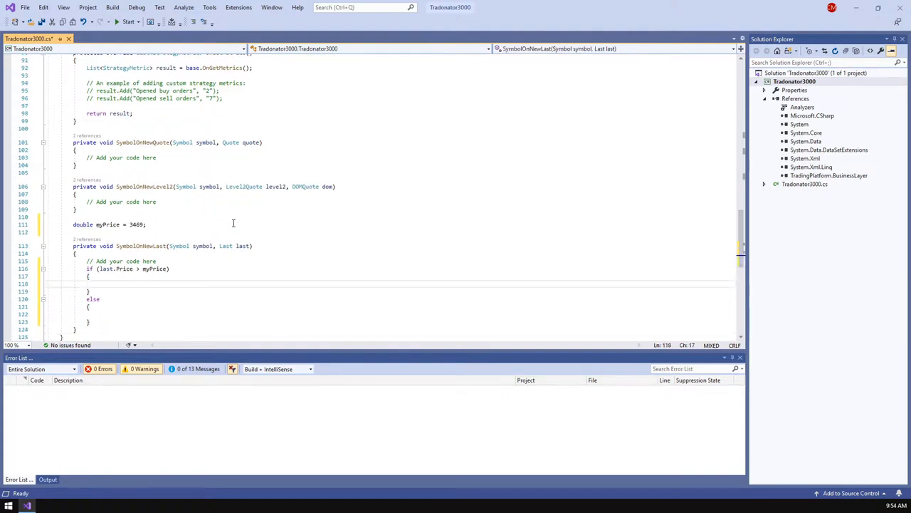
text(Core.o)
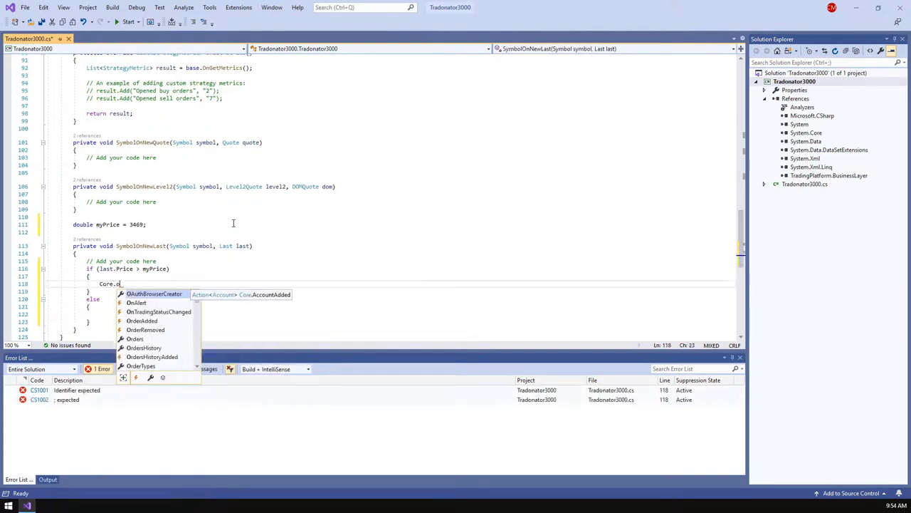
text(Instance)
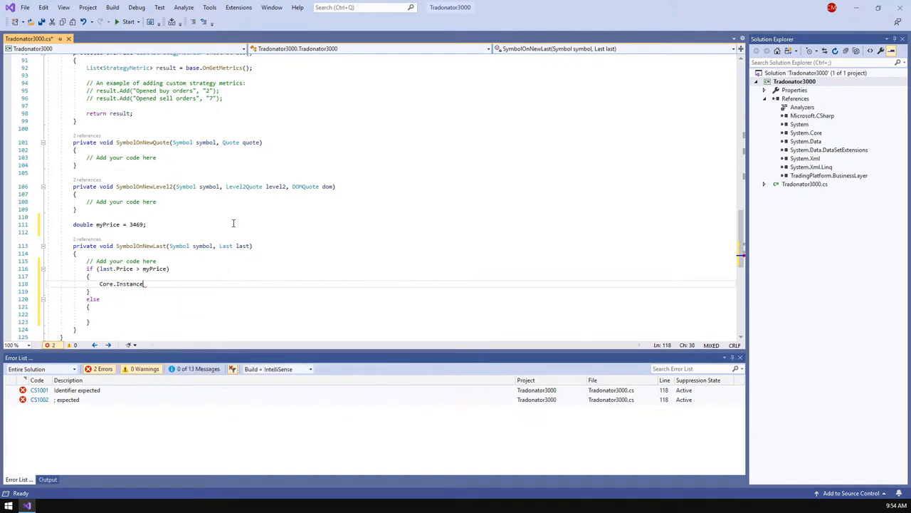
text(.PlaceOrder)
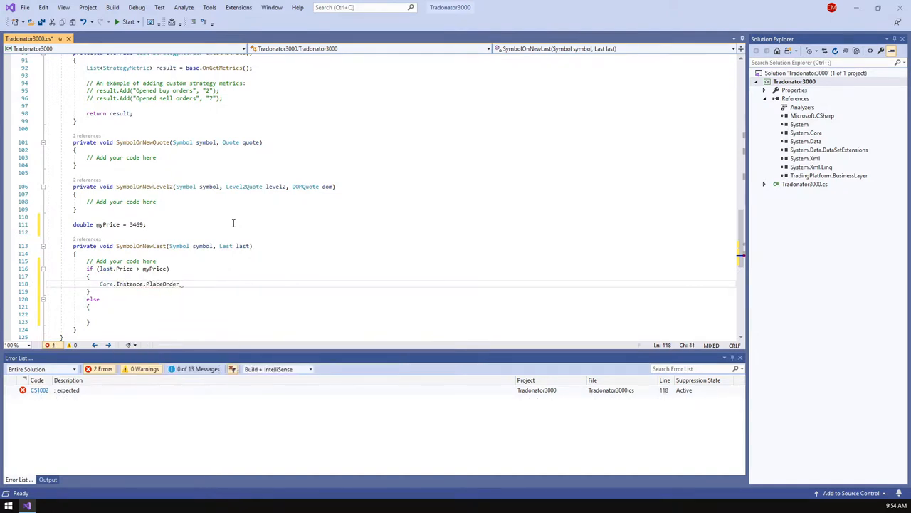
text(this.))
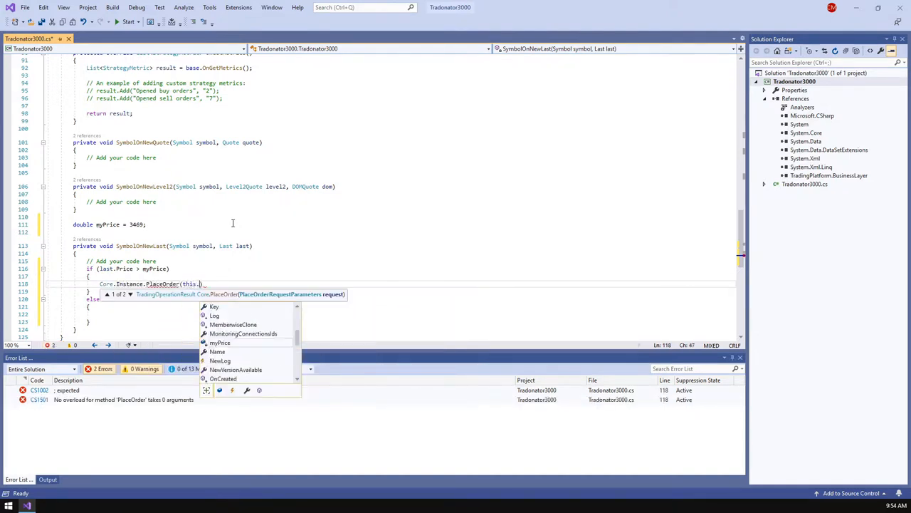
text(symbol)
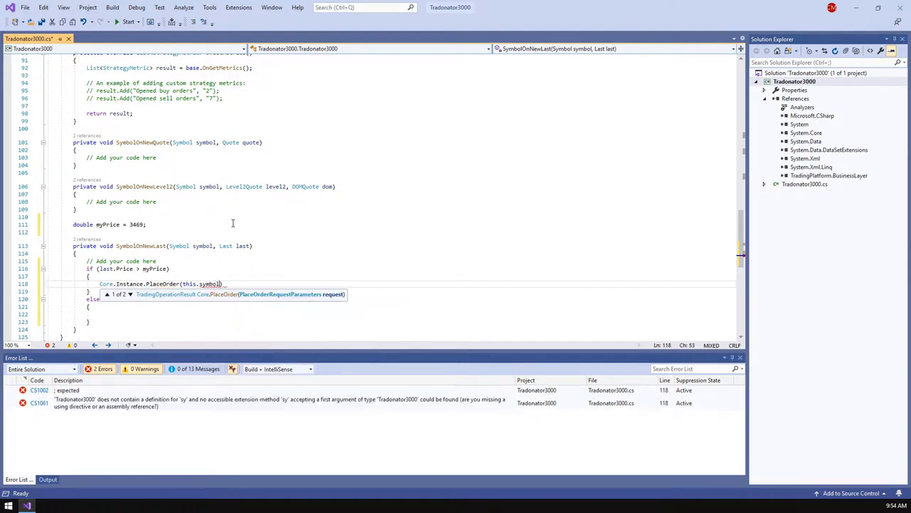
text(,this.account,Side.Buy,)
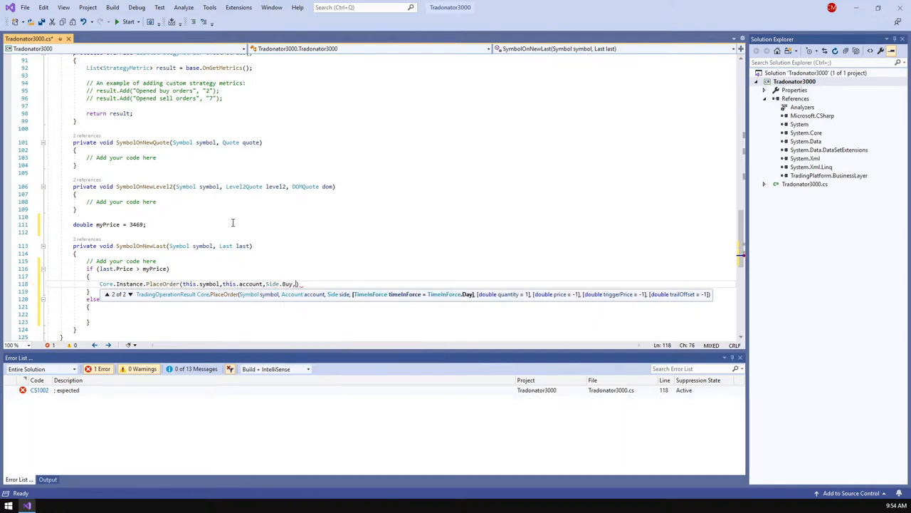
text(TimeInForce.Day)
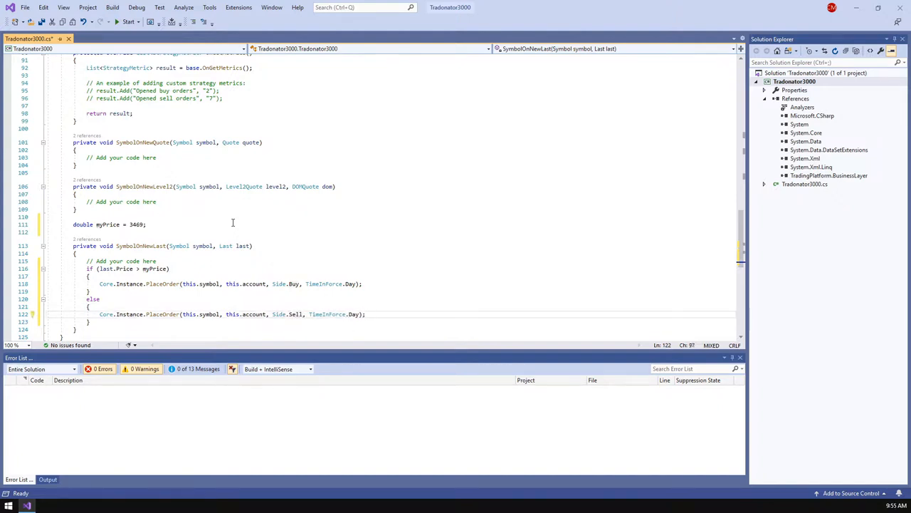
Save the strategy code and build the Tradonator3000 project from Solution Explorer.
key(ctrl+s)
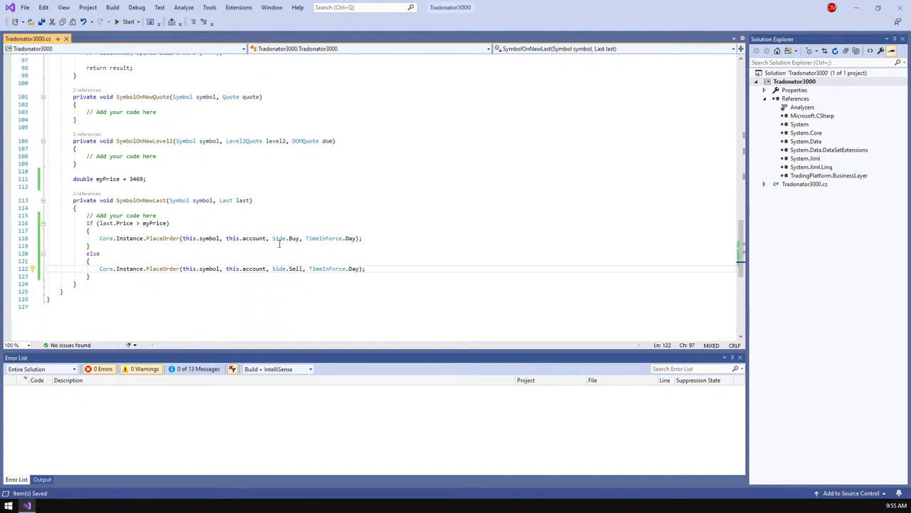
right_click(794, 80)
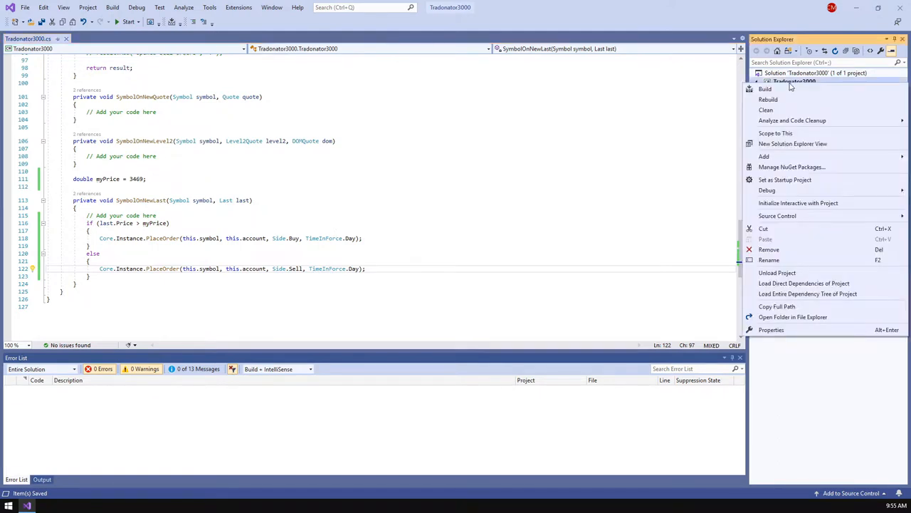
click(764, 89)
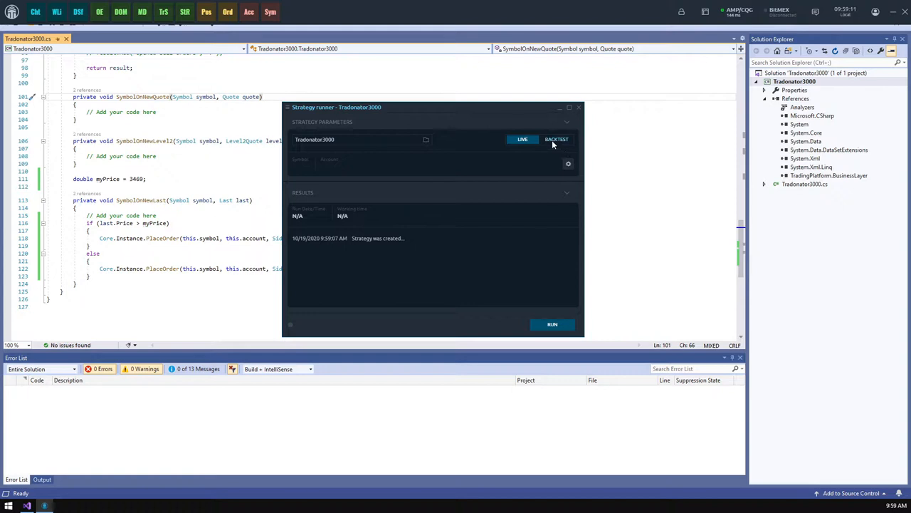
Switch Strategy Runner to backtest with the period 10/12/2020 to 10/16/2020.
click(557, 138)
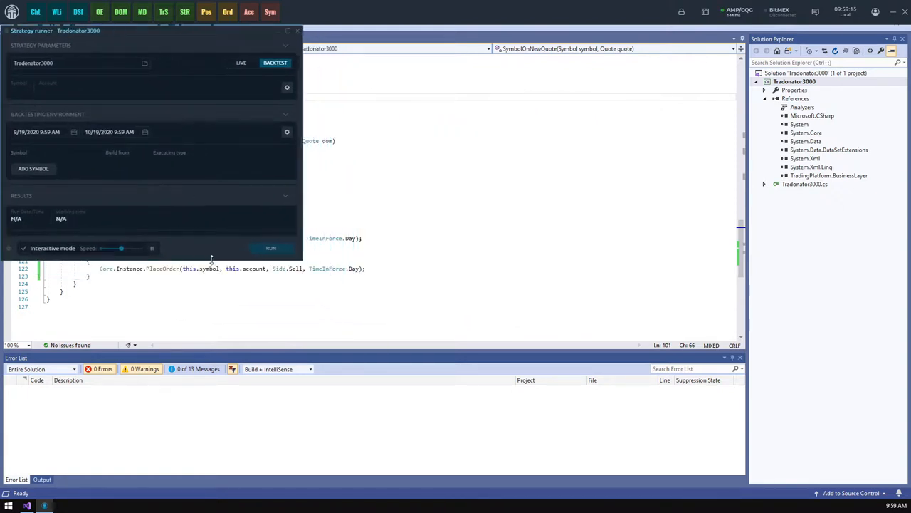
click(271, 248)
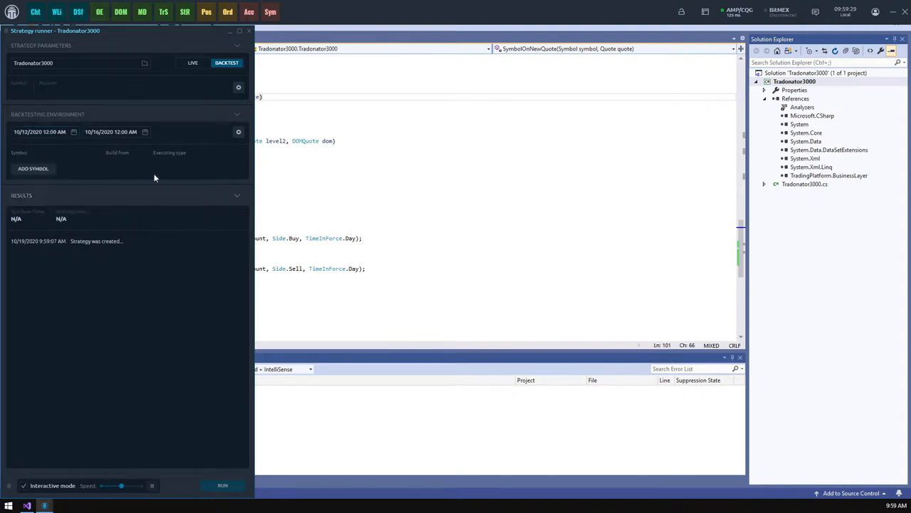
Add MESZ20 to the backtest, built from 1-minute data with Last executing type.
click(32, 168)
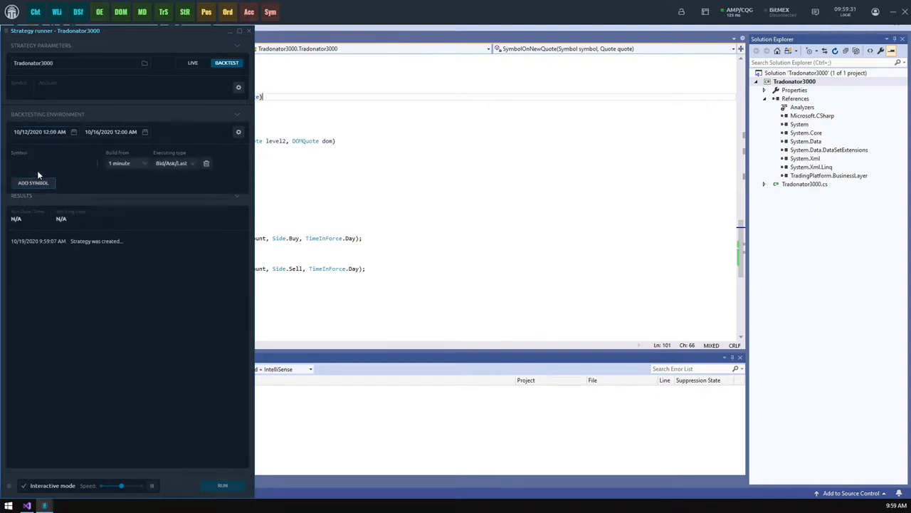
click(33, 183)
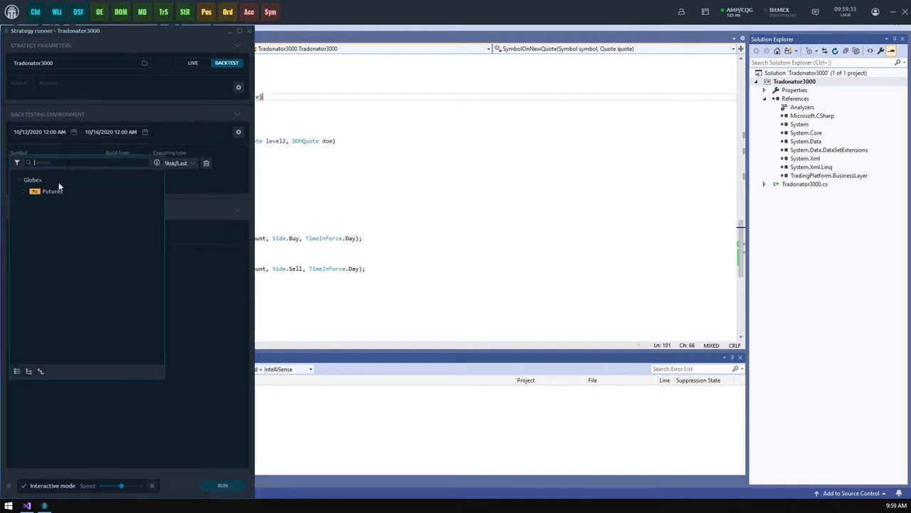
click(35, 191)
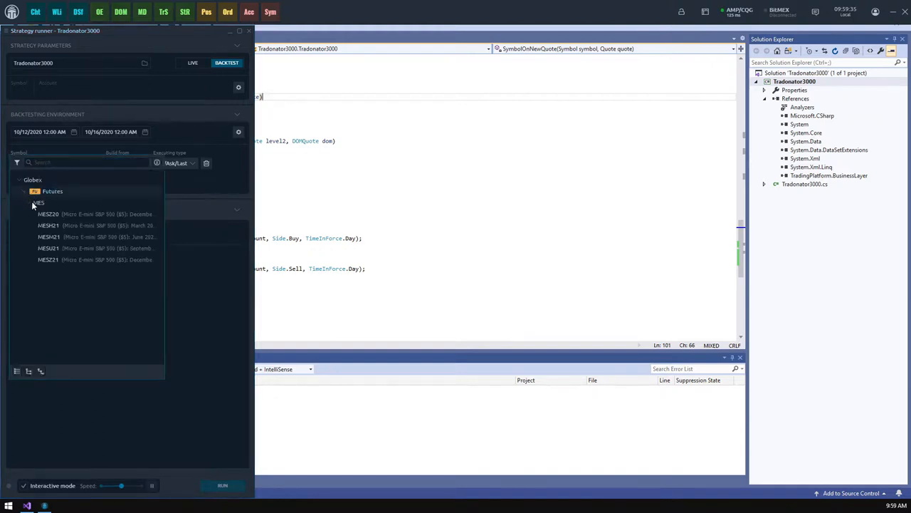
click(47, 214)
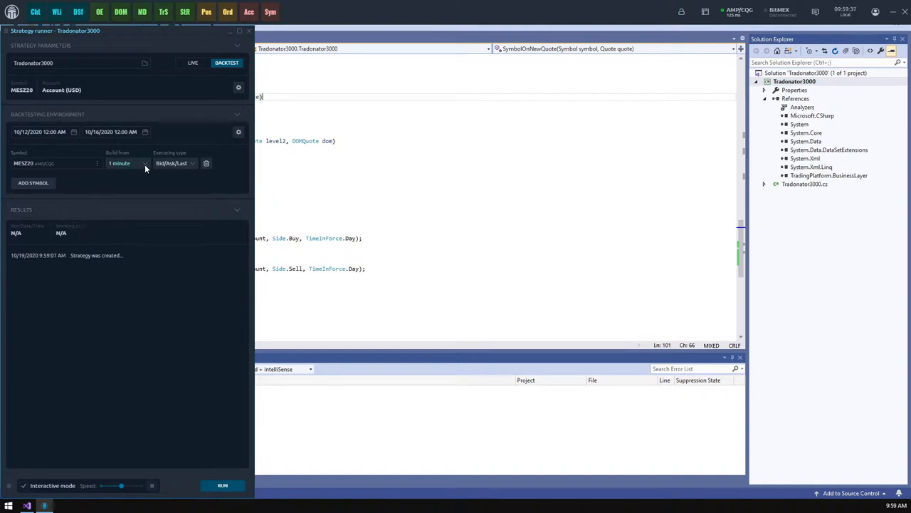
click(128, 163)
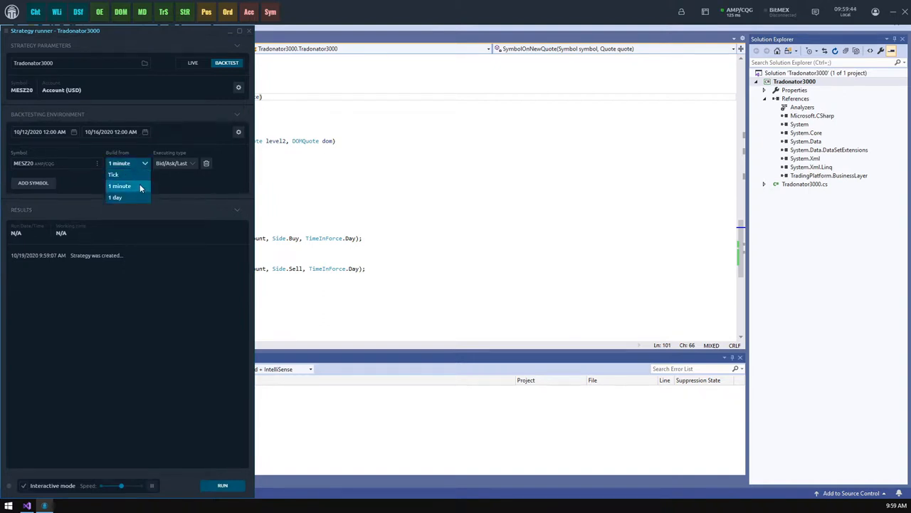
click(174, 163)
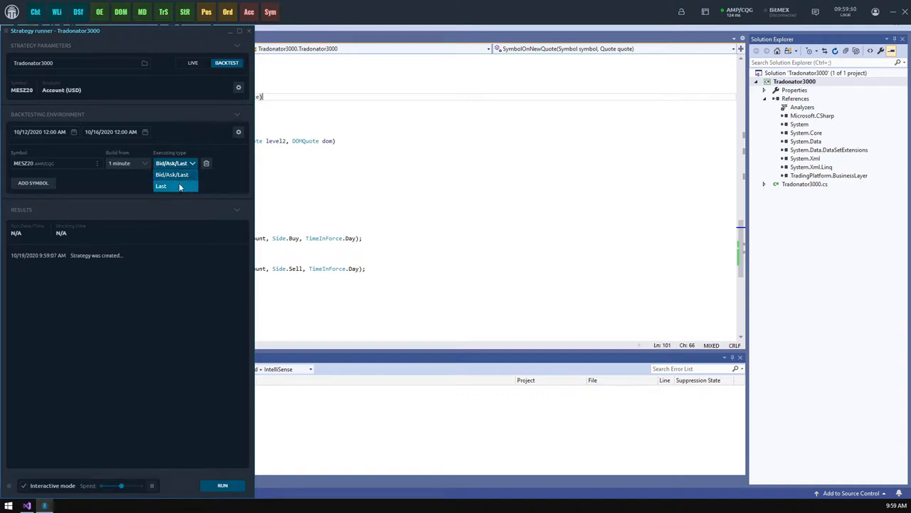
click(161, 186)
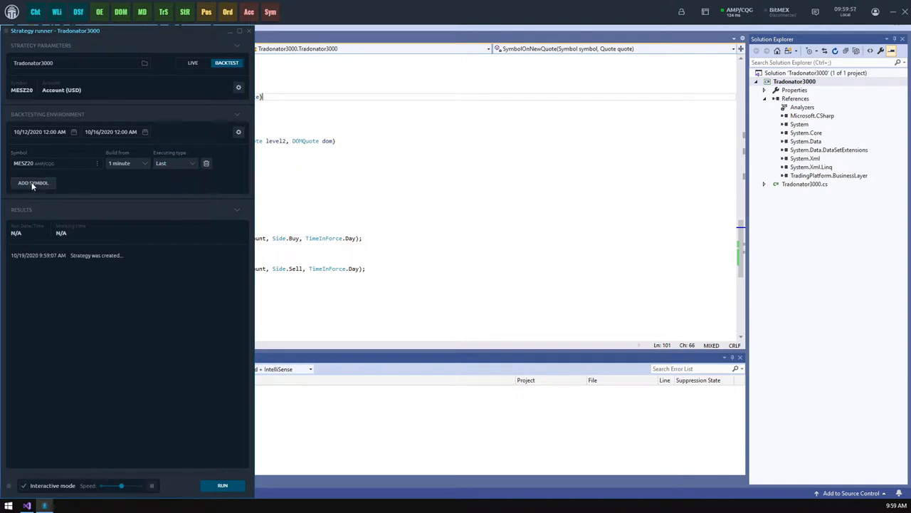
Add MESH21 with Last executions, then remove it from the backtest.
click(33, 183)
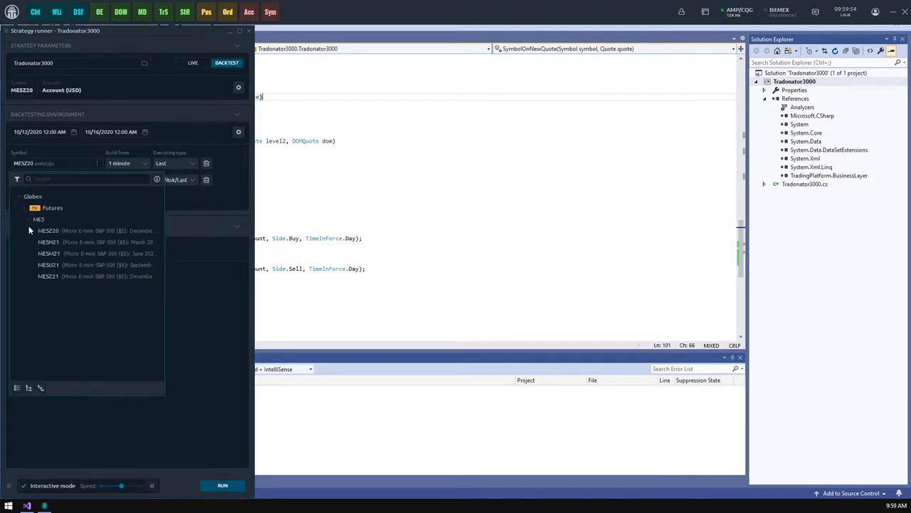
click(48, 241)
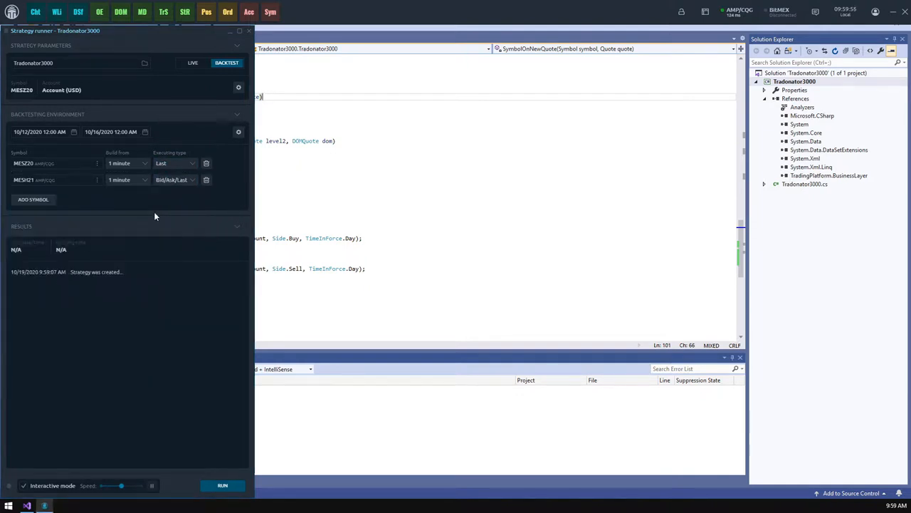
click(175, 179)
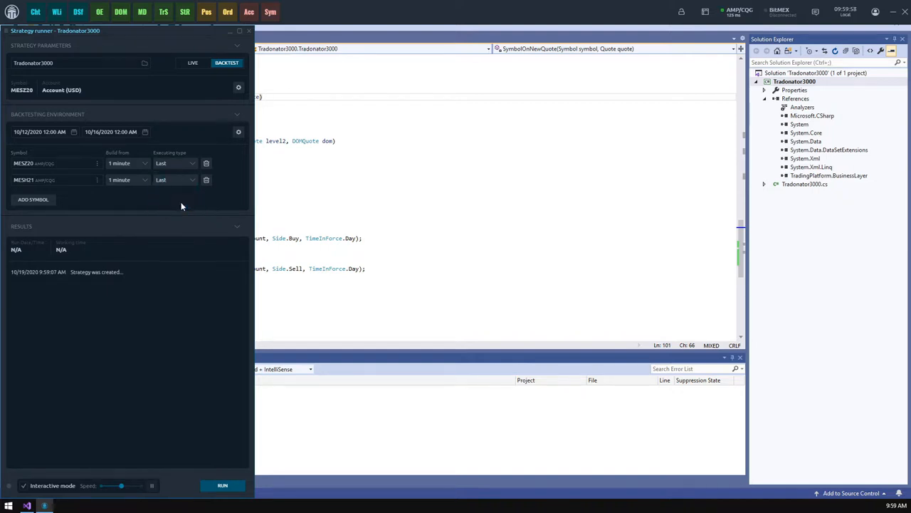
mouse_move(206, 179)
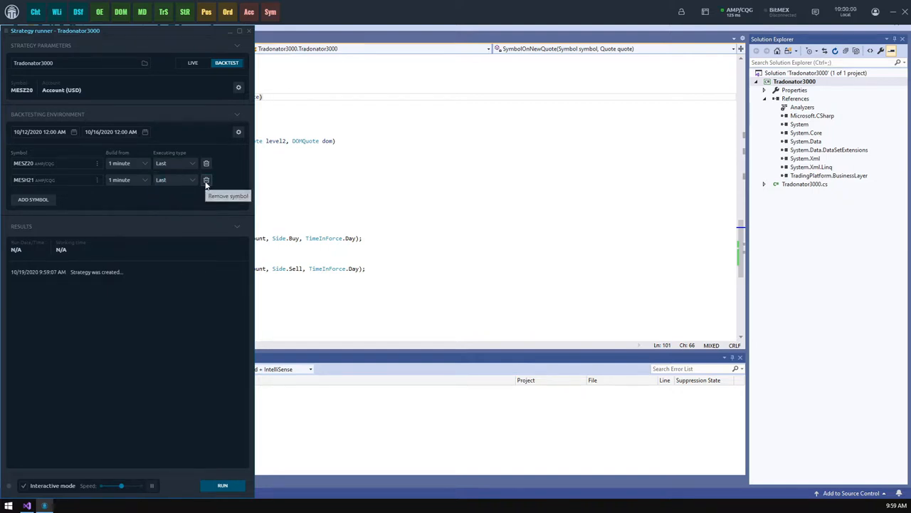
click(206, 179)
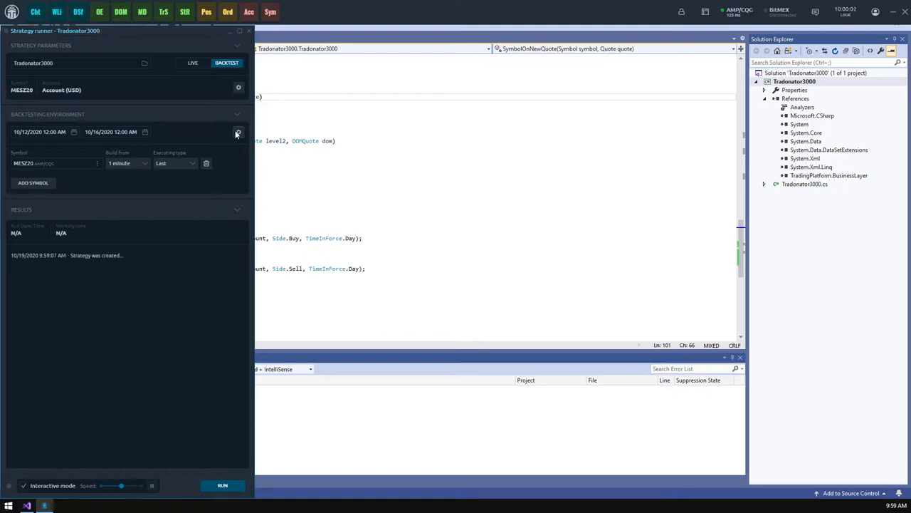
click(238, 131)
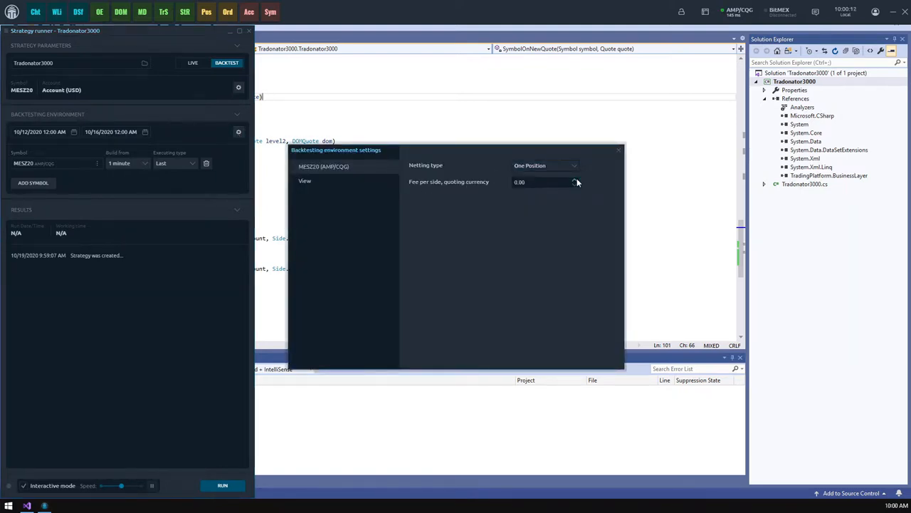
click(304, 180)
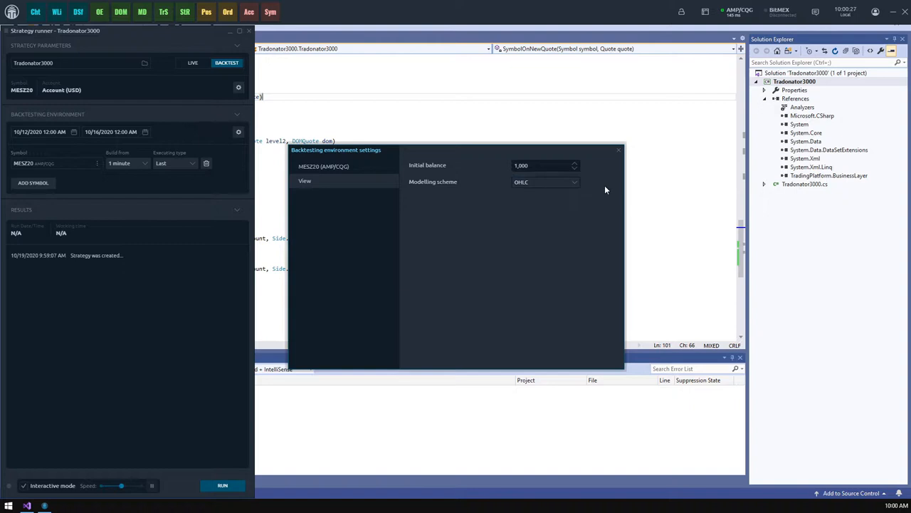
click(618, 151)
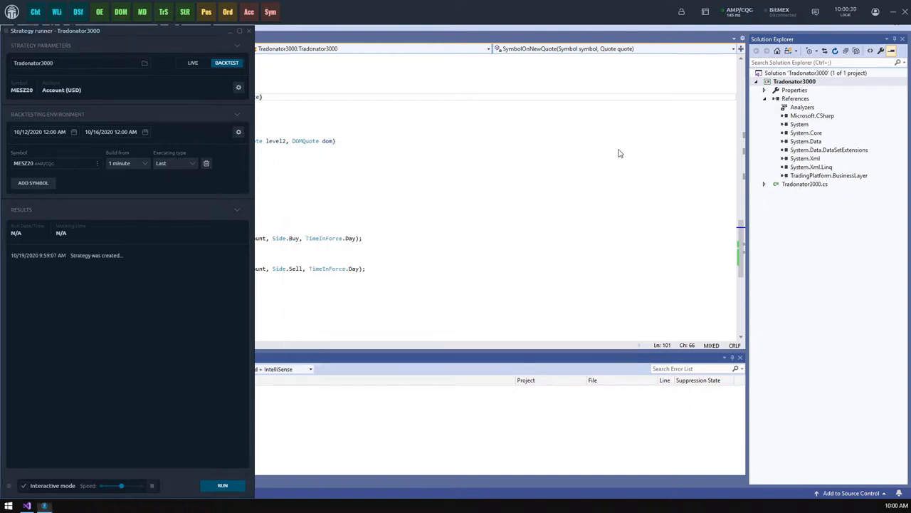
mouse_move(230, 176)
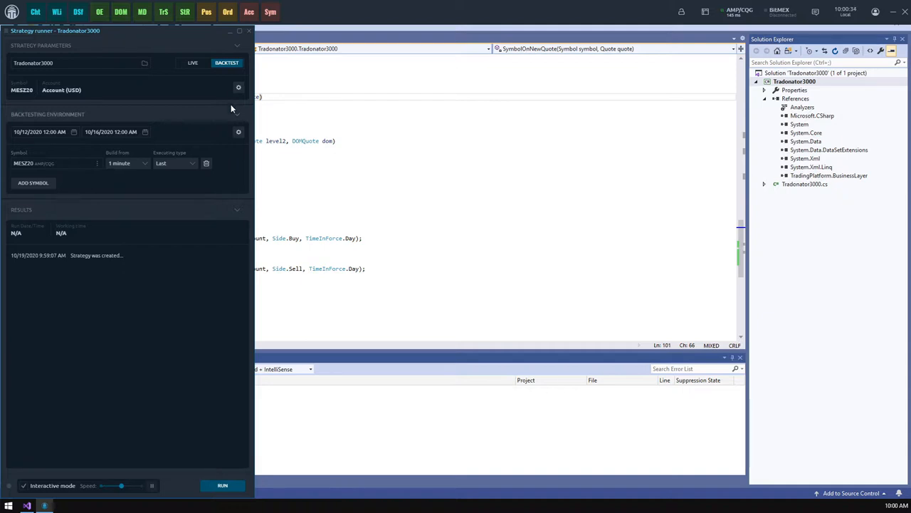
click(239, 87)
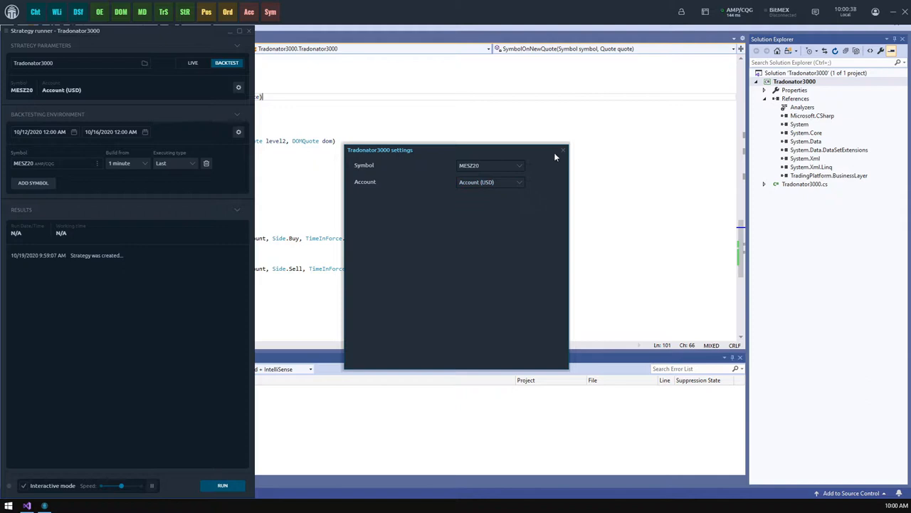
mouse_move(563, 151)
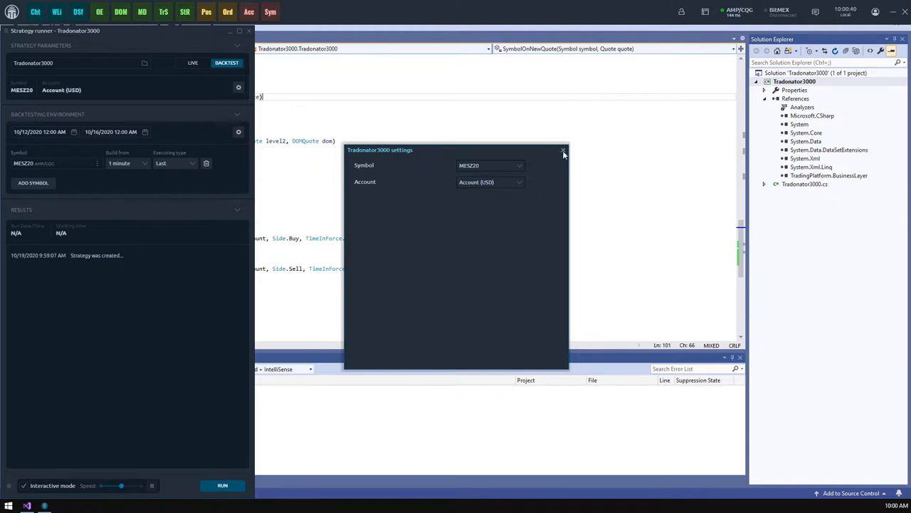
click(563, 151)
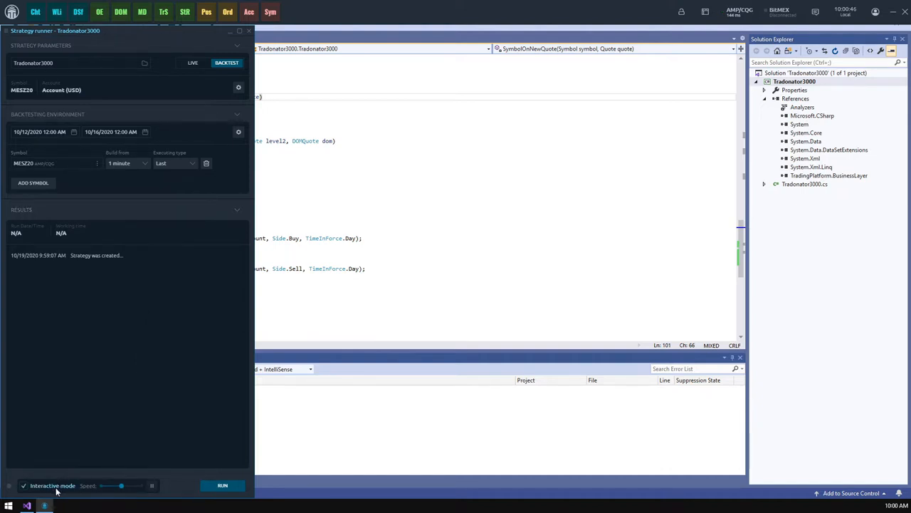
click(23, 484)
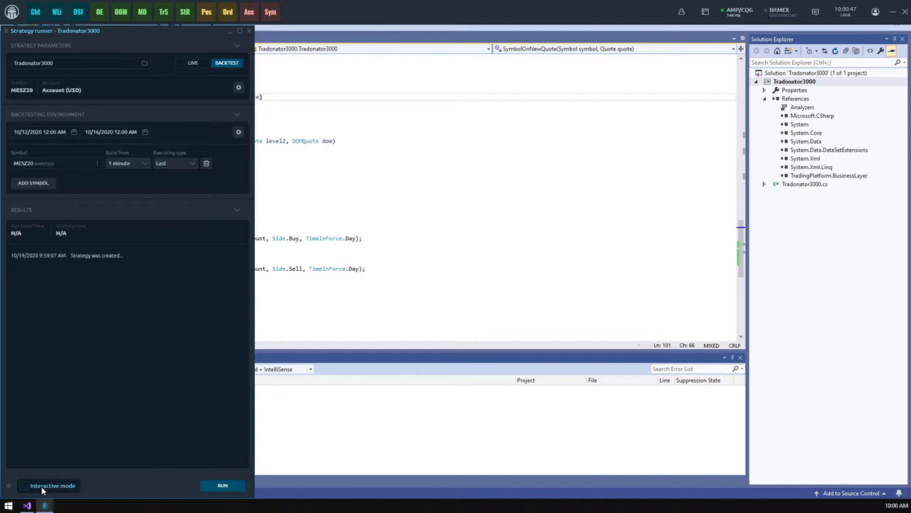
click(23, 485)
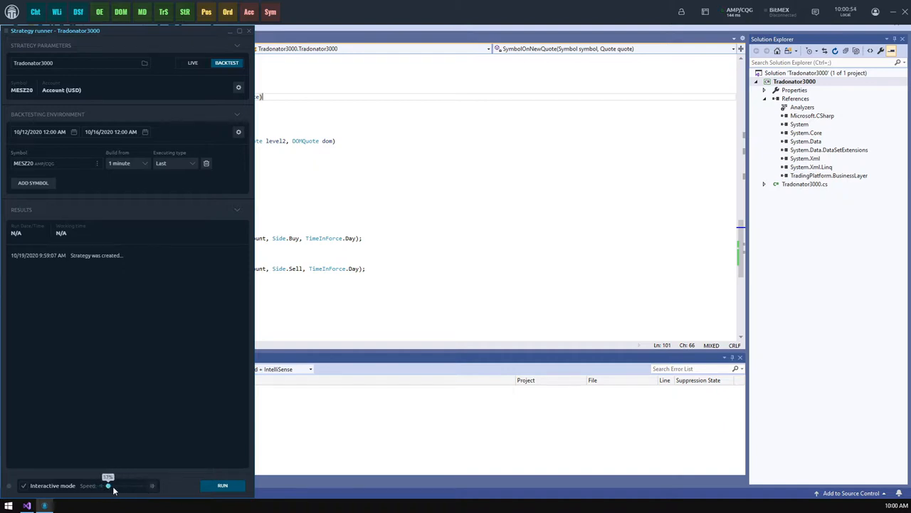
drag(108, 485, 121, 485)
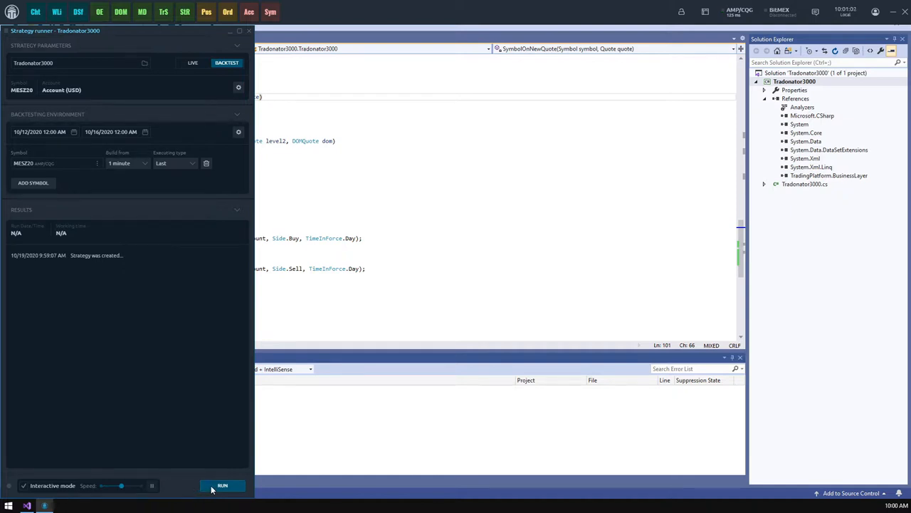
Run the backtest and open the Account performance visualizer.
click(222, 485)
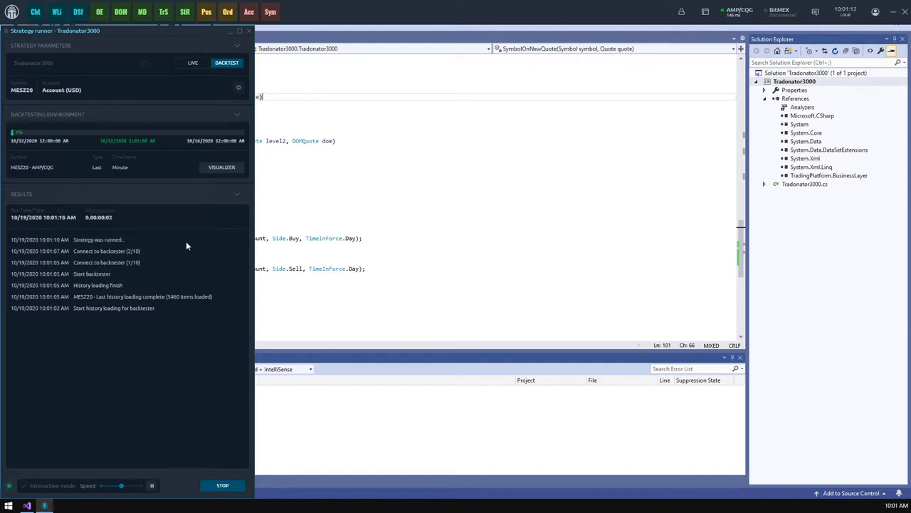
click(221, 166)
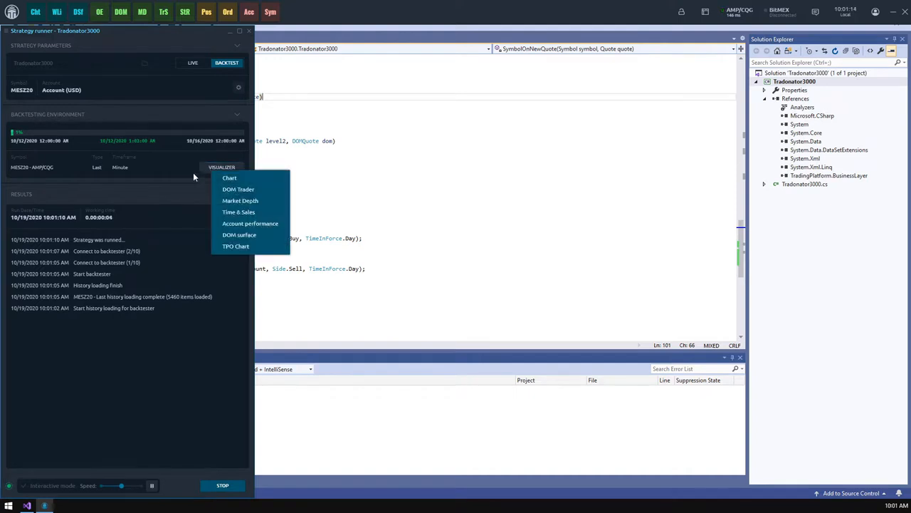
click(250, 223)
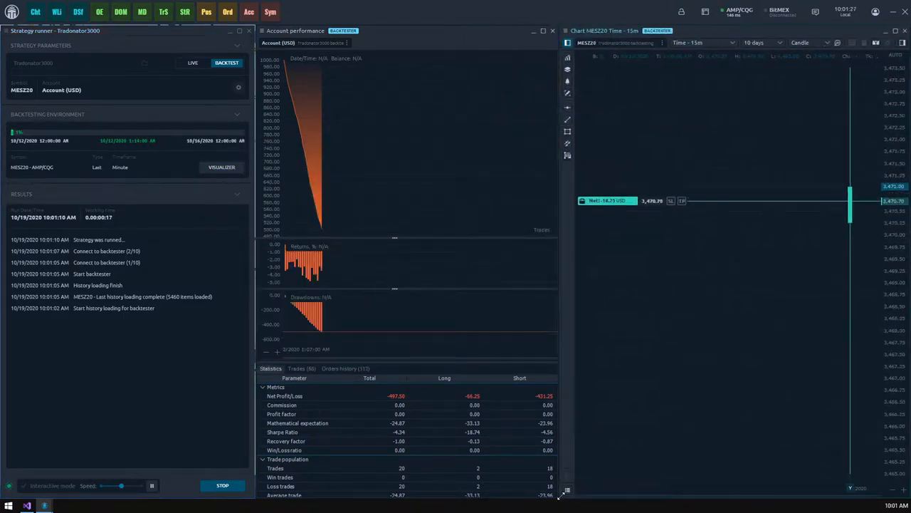
mouse_move(779, 255)
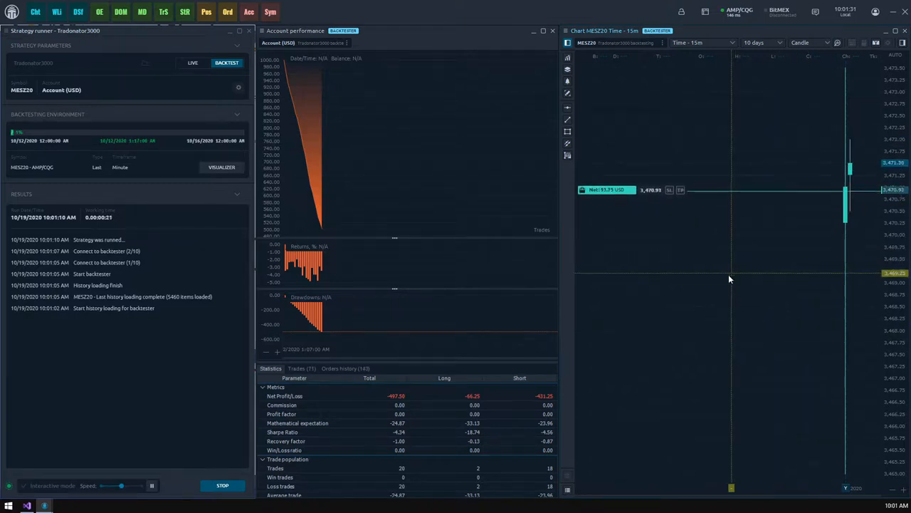
Review the Trades, Statistics and Orders history tabs, then stop the backtest and discard results.
click(297, 368)
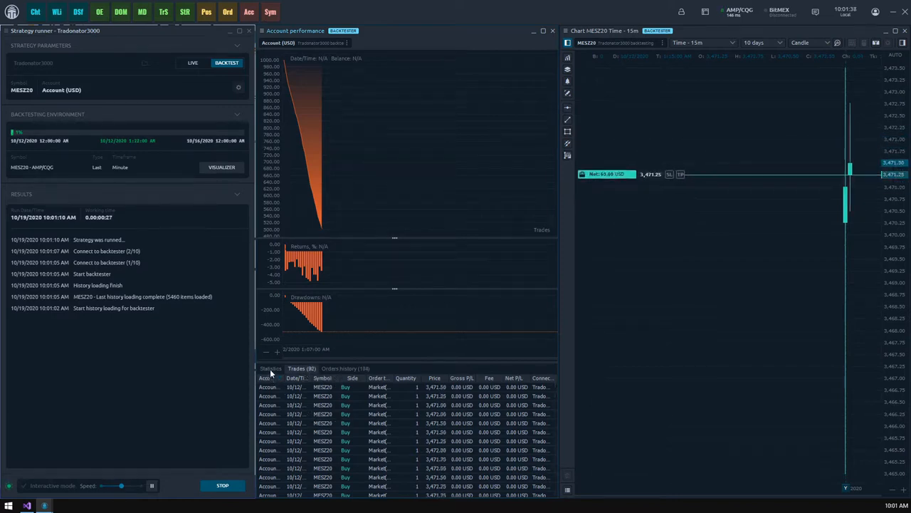
click(270, 368)
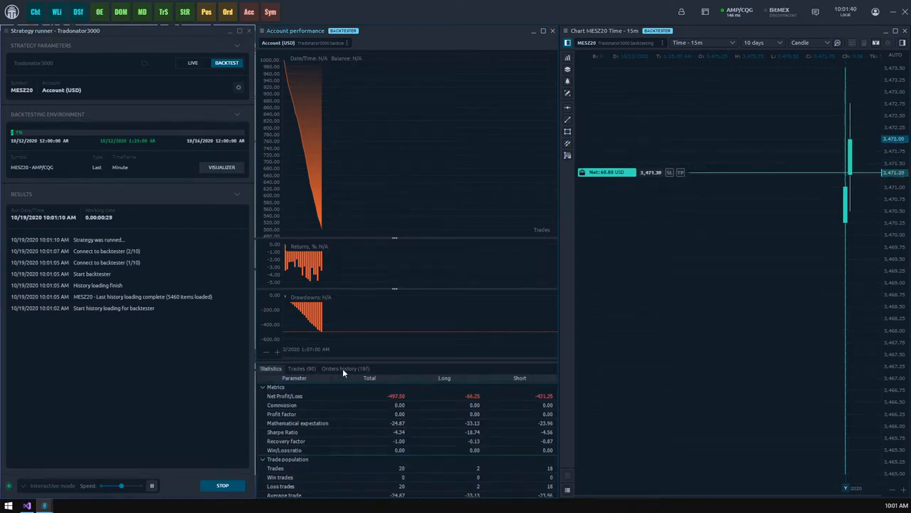
click(347, 368)
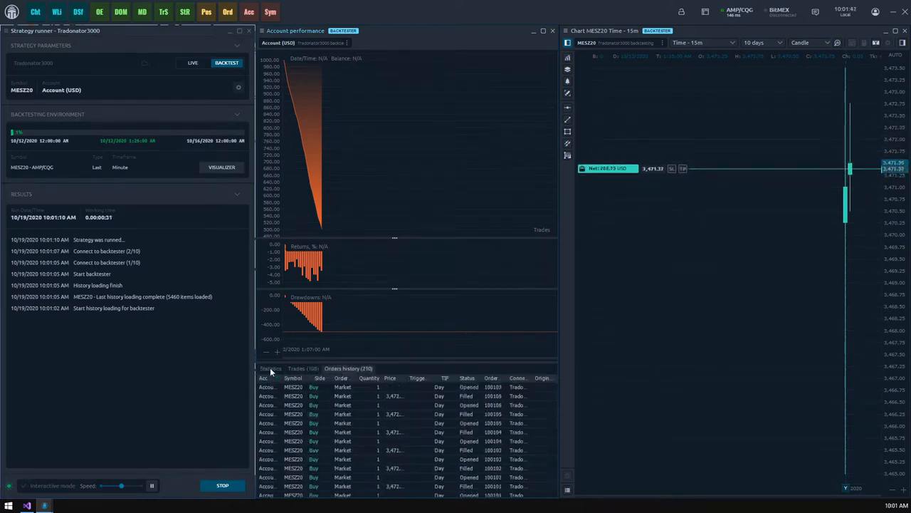
click(222, 484)
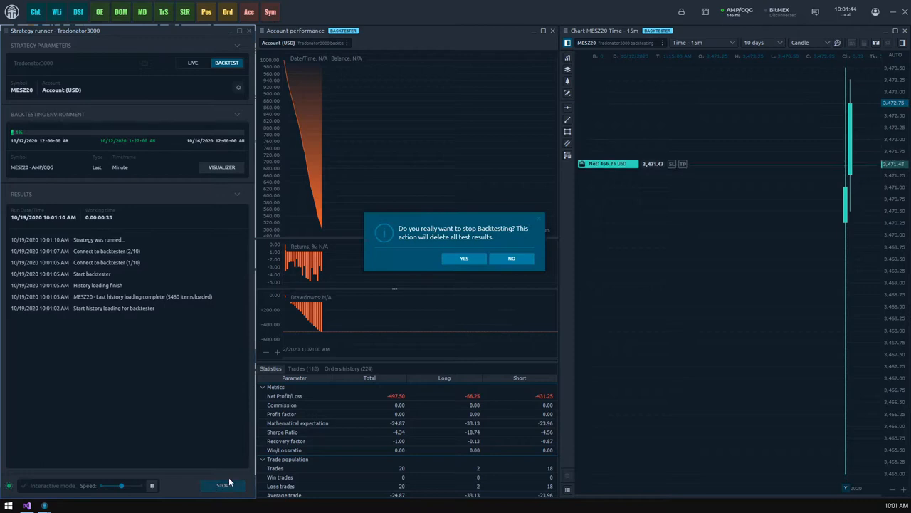
click(463, 258)
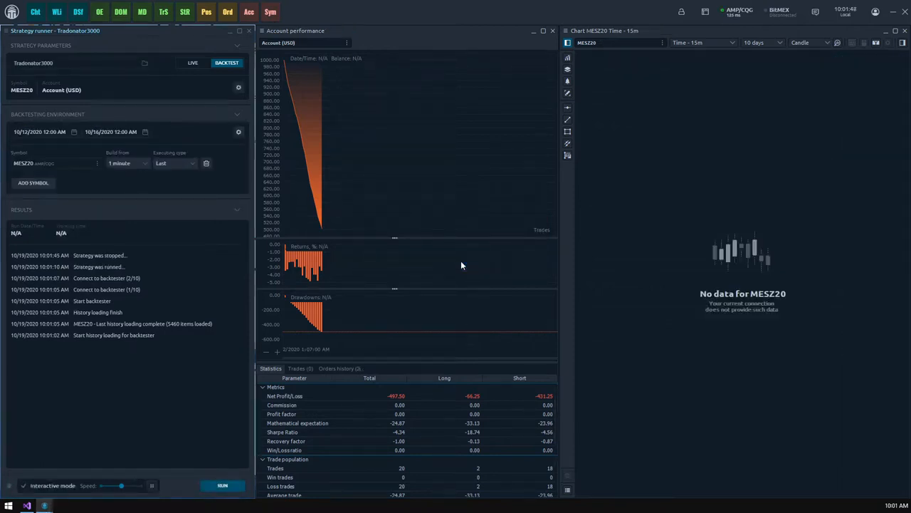
mouse_move(27, 506)
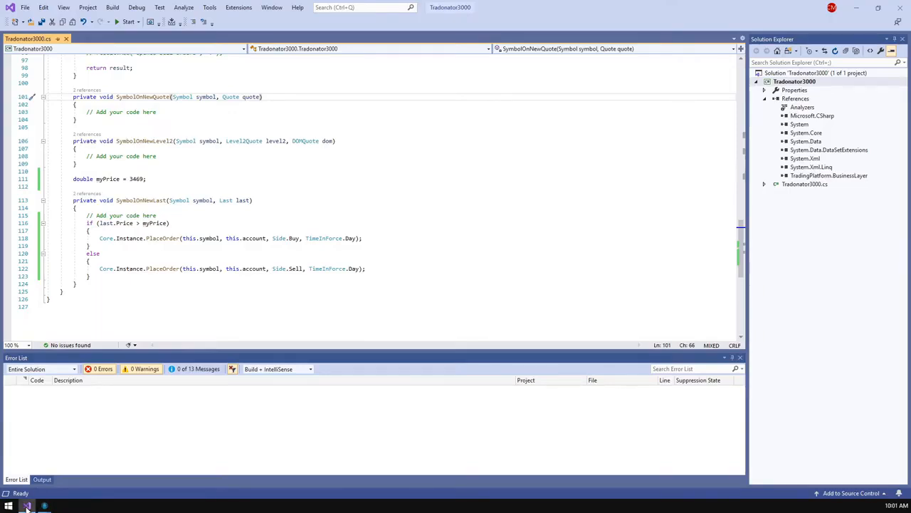
Declare a bool inMarket field initialised to false after myPrice.
click(147, 178)
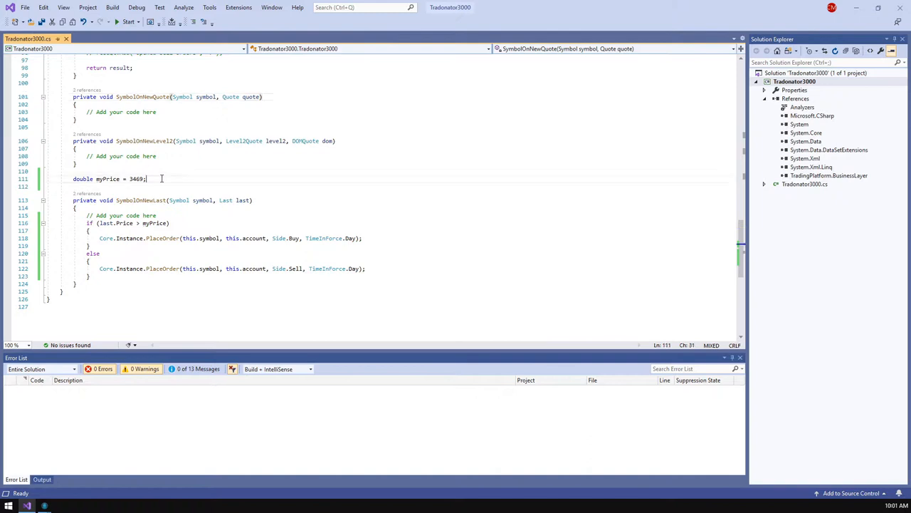
text(bool)
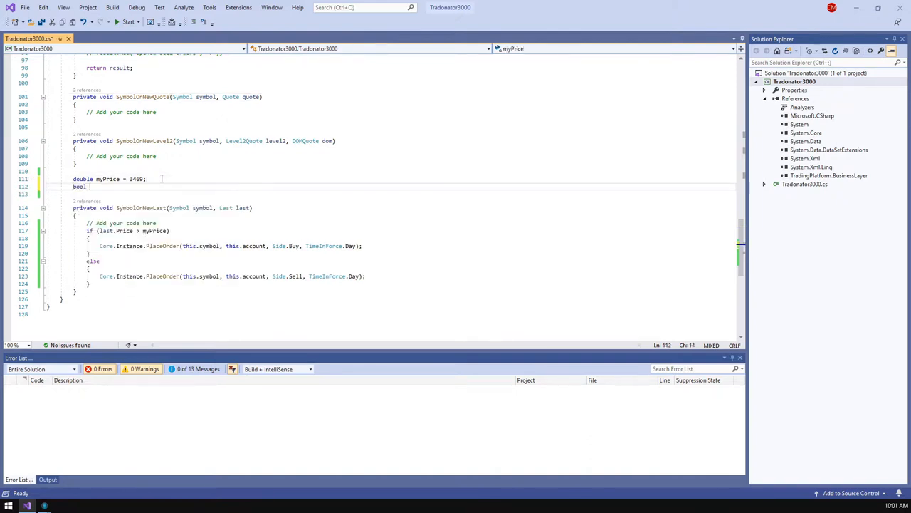
text(inMarket)
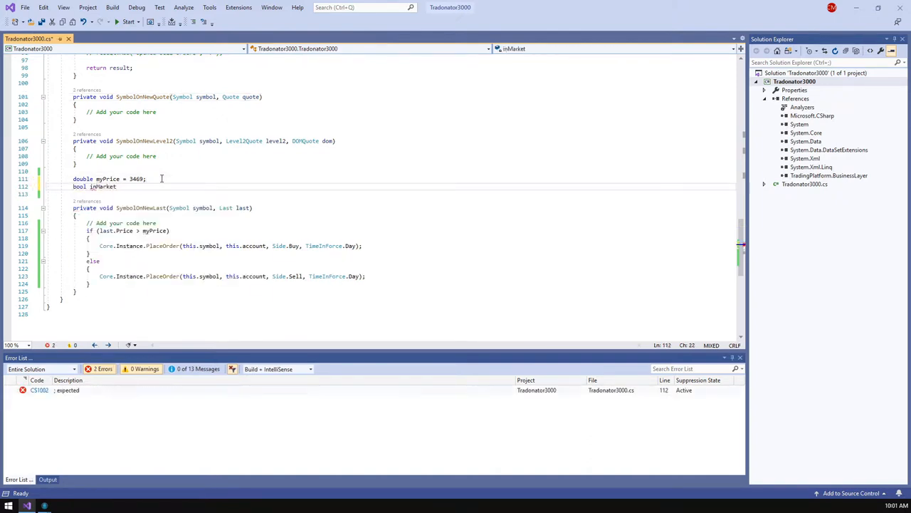
text(= false;)
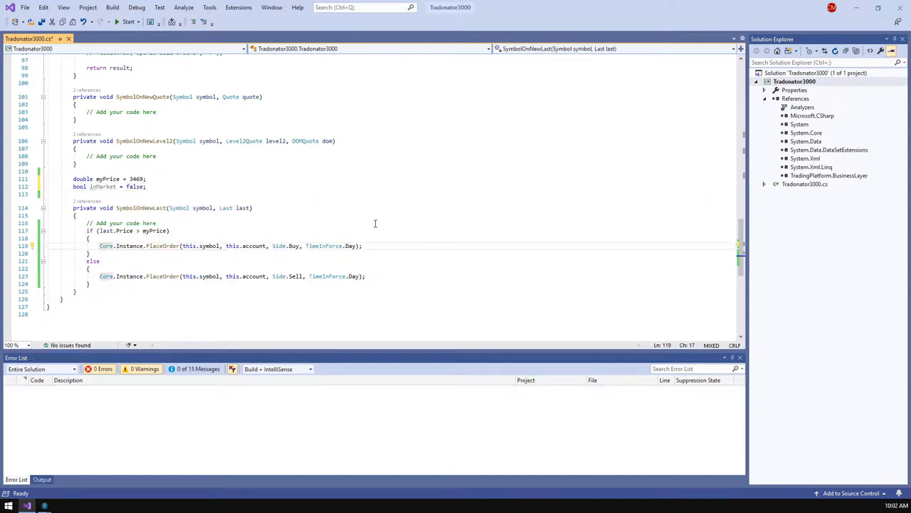
Buy only if !inMarket, set inMarket true on buy and false on sell, and rebuild.
text(if ())
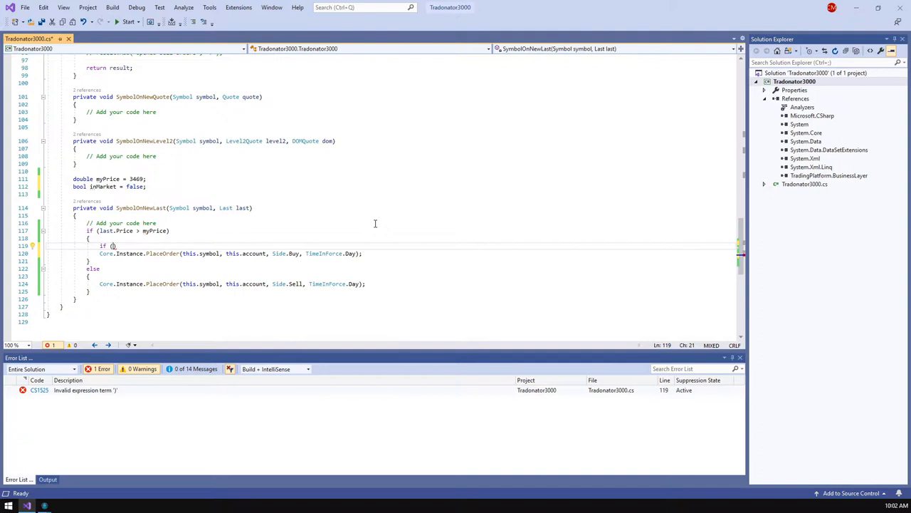
text(!inMarket)
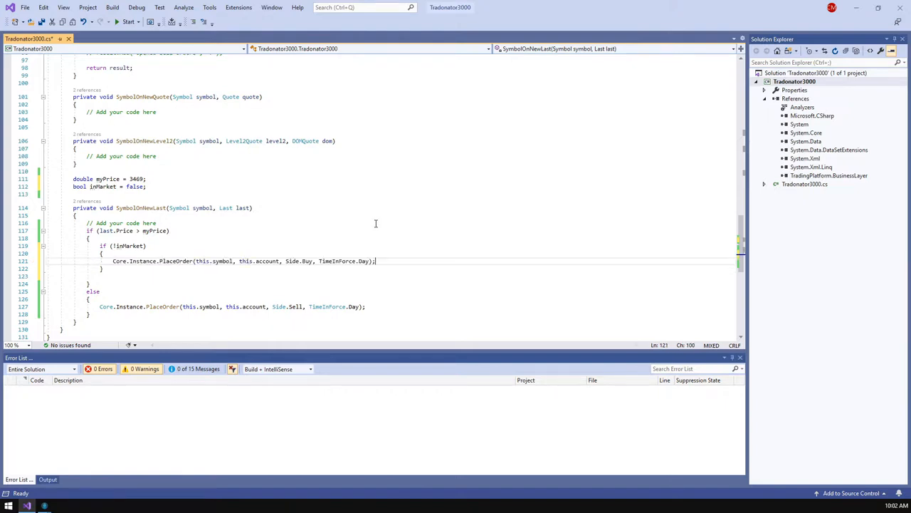
text(inMarket = true;)
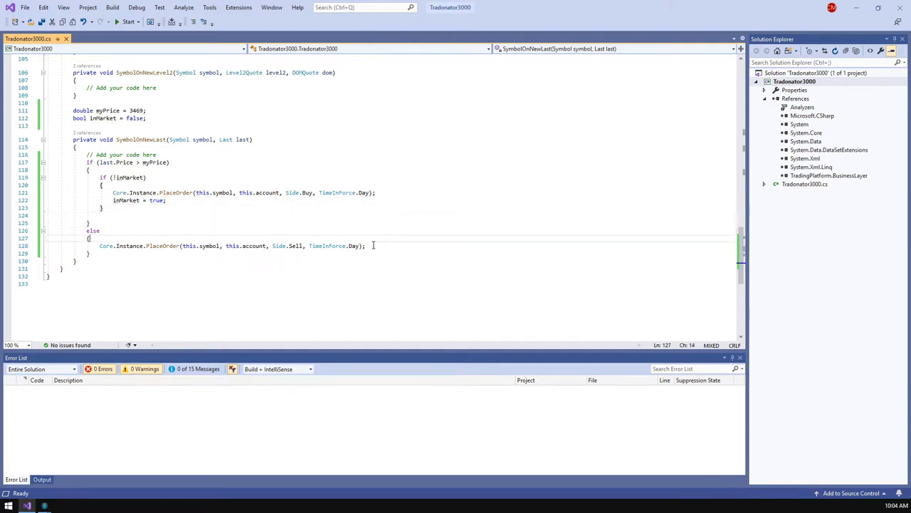
text(inMarket = true;)
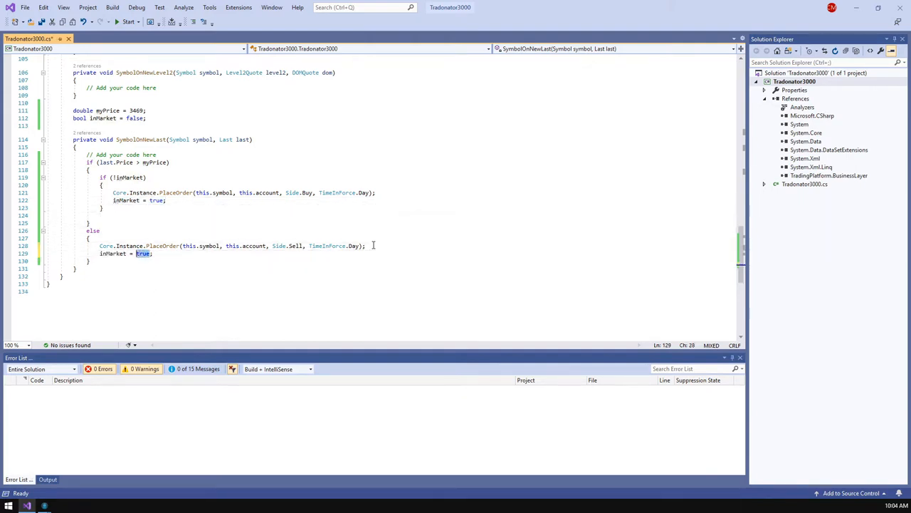
text(false)
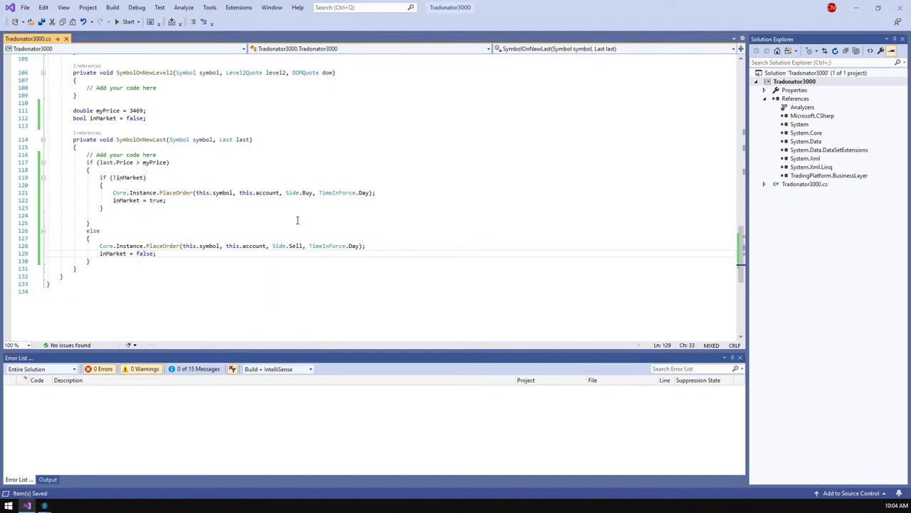
click(795, 82)
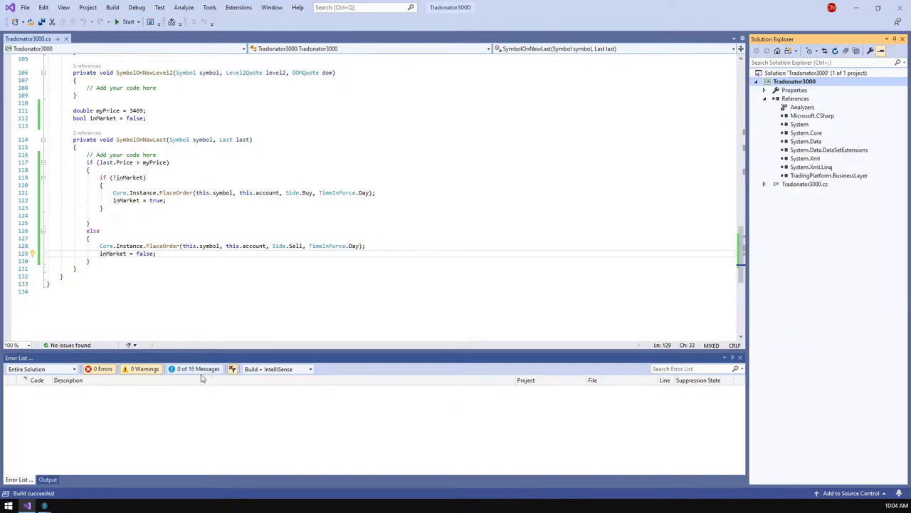
click(44, 505)
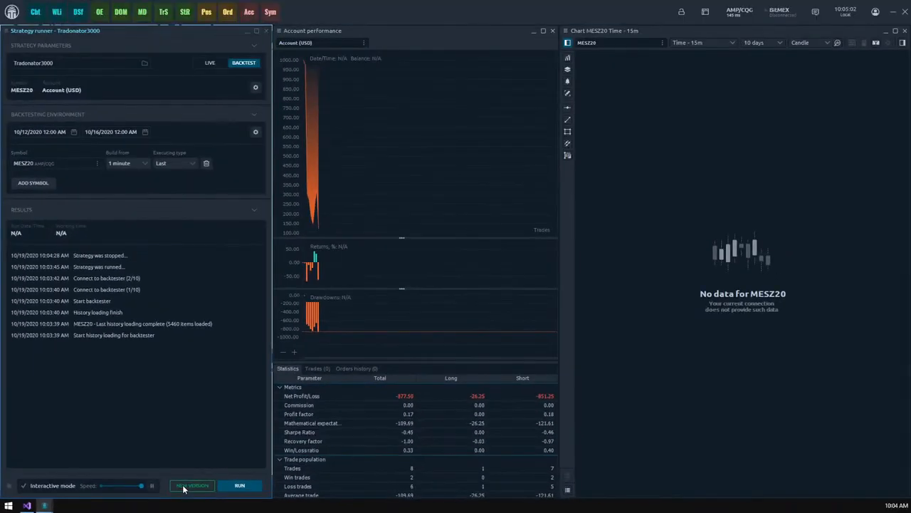
Load the new Tradonator3000 version, run the backtest briefly, and stop it.
click(240, 485)
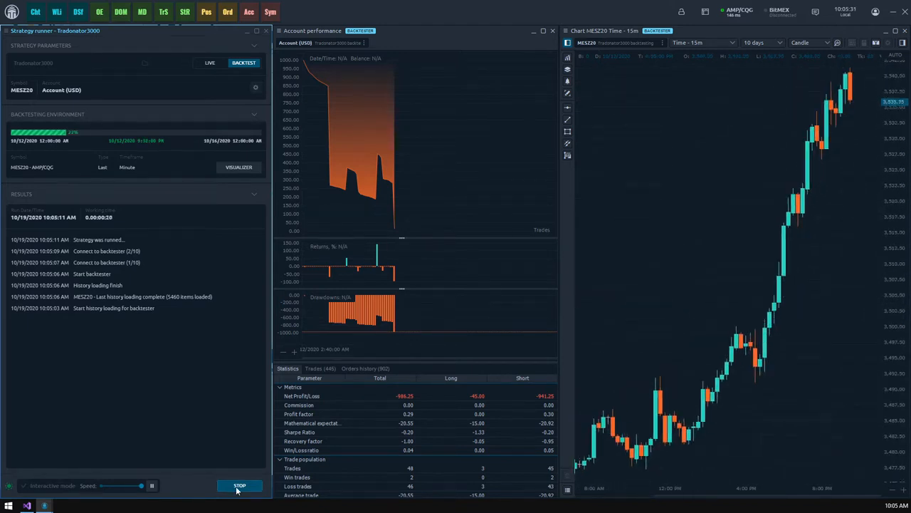
click(239, 485)
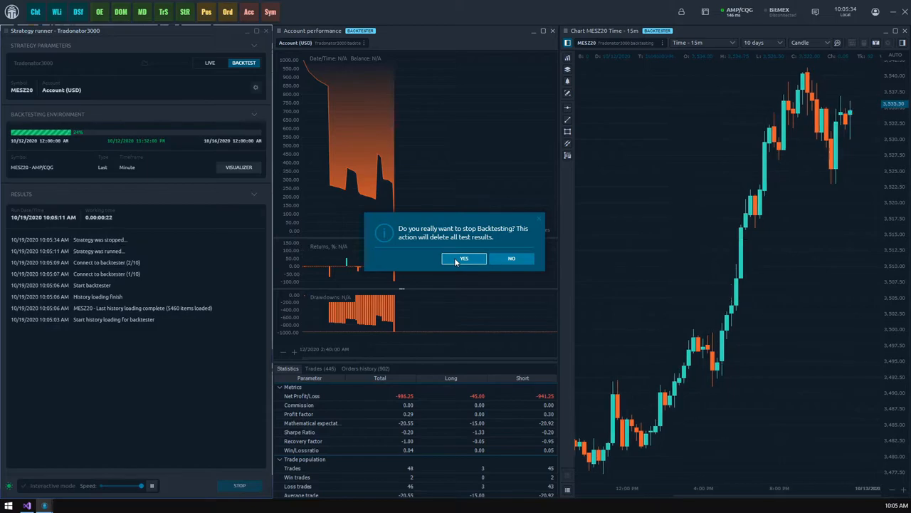
click(27, 505)
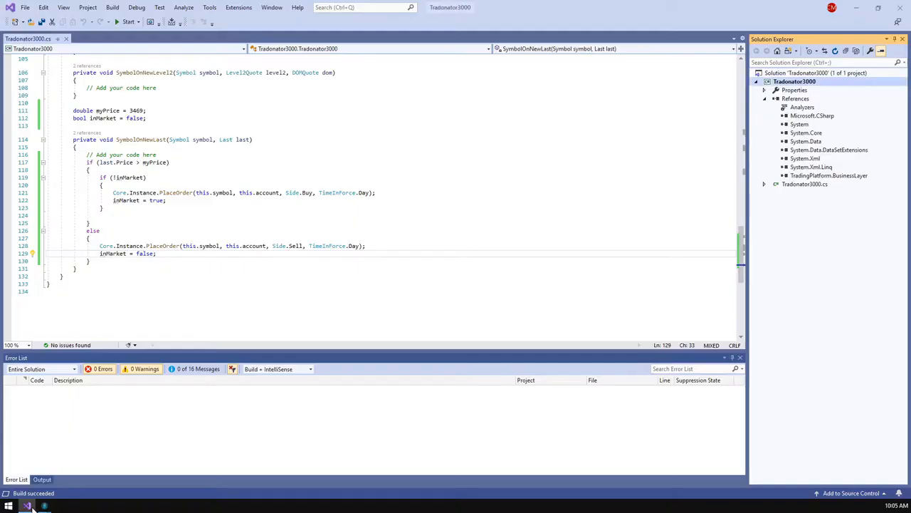
Add a 'Quantity' input parameter (default 20) and begin passing quantity into the buy order.
scroll(up, 3)
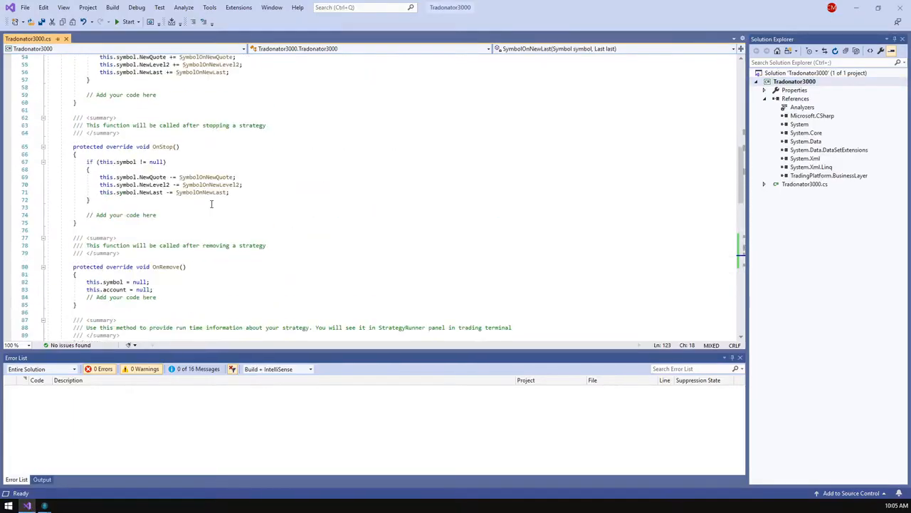
scroll(up, 3)
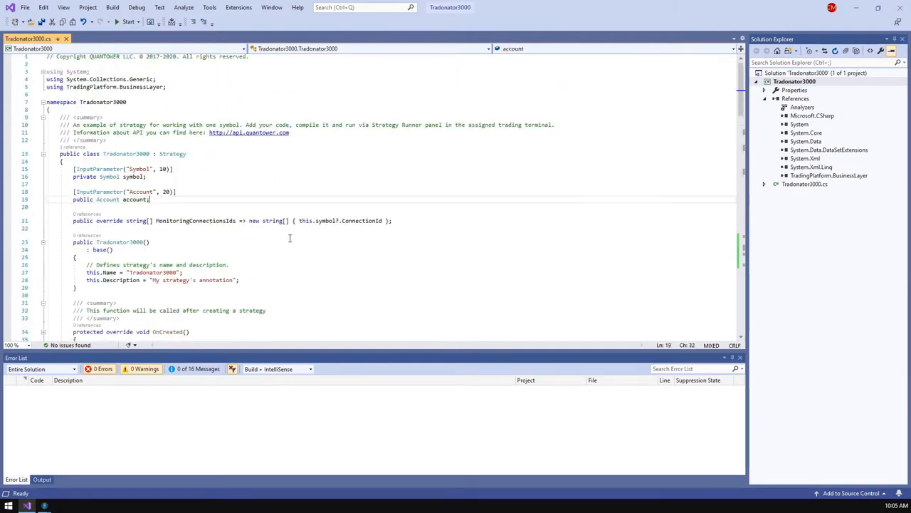
text([InputParameter(")
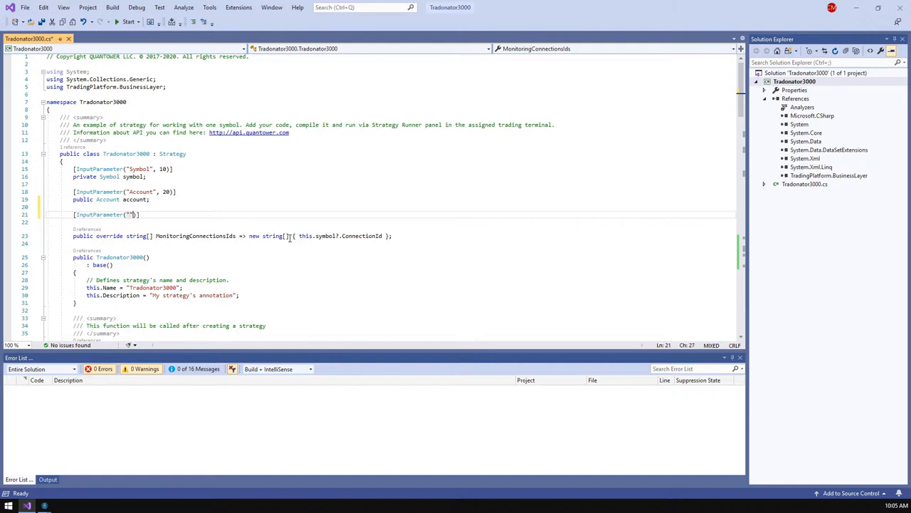
text(Quantity)
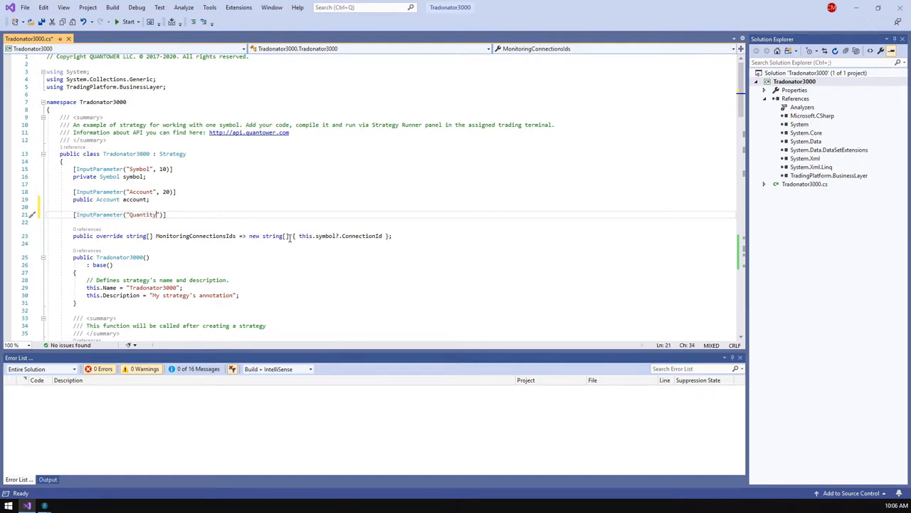
text(,)
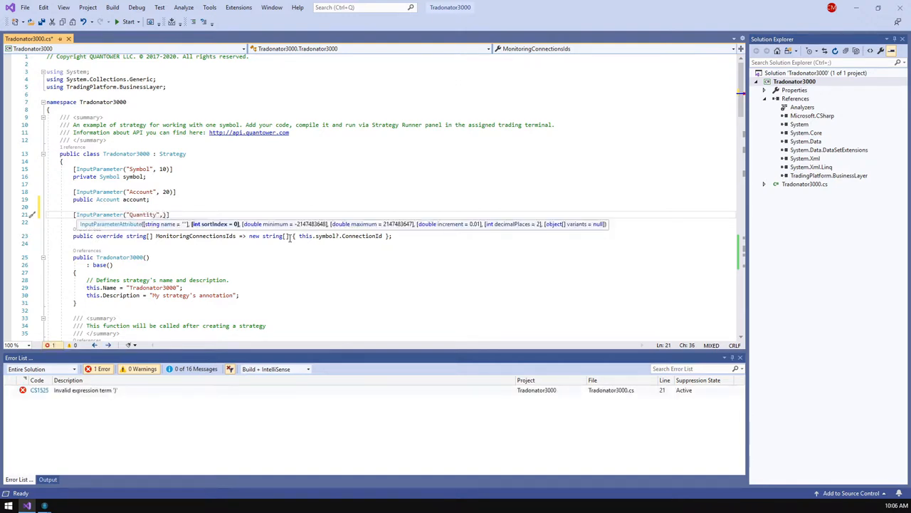
text(pu)
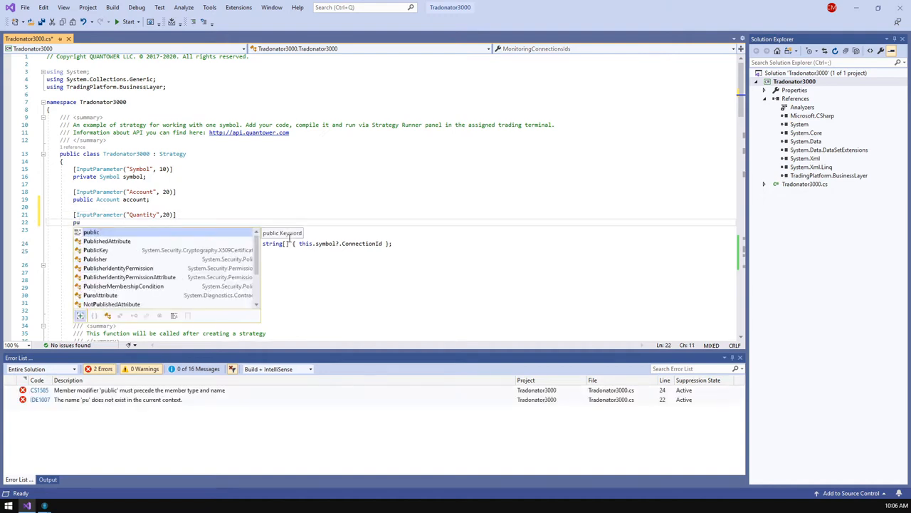
text(blic double)
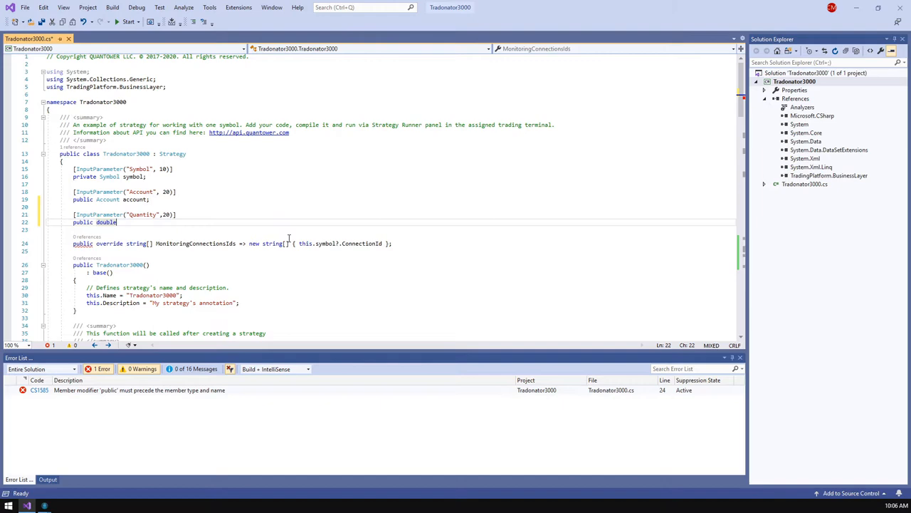
text(quantity)
text(Core.Instance.PlaceOrder(this.symbol, this.account, Side.Buy, TimeInForce.Day,);)
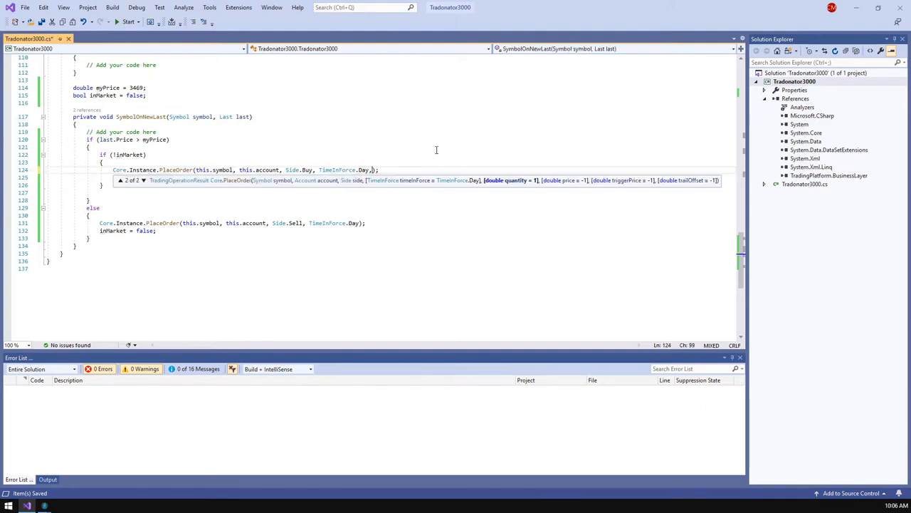
text(qua)
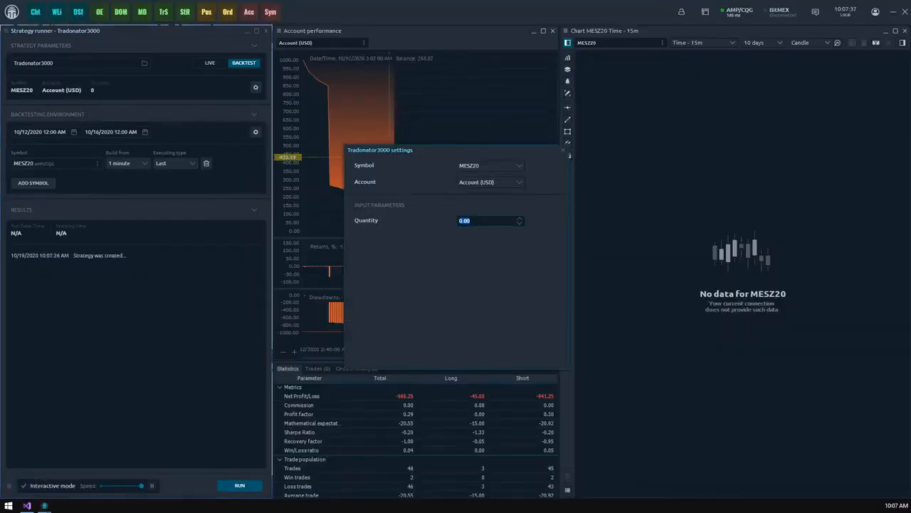
Leave the Tradonator3000 settings and return to the Visual Studio source code.
click(564, 150)
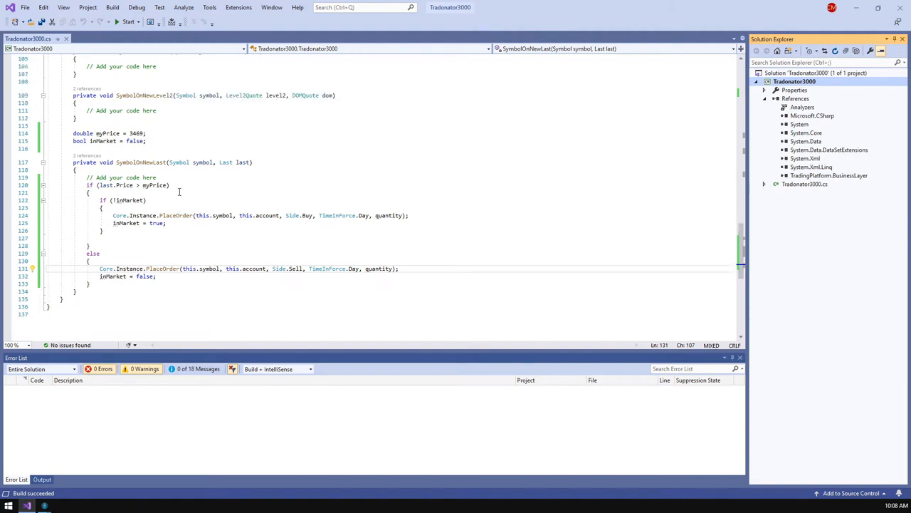
Add result.Add("My price", myPrice) in OnGetMetrics, save to rebuild, and return to the code.
scroll(up, 3)
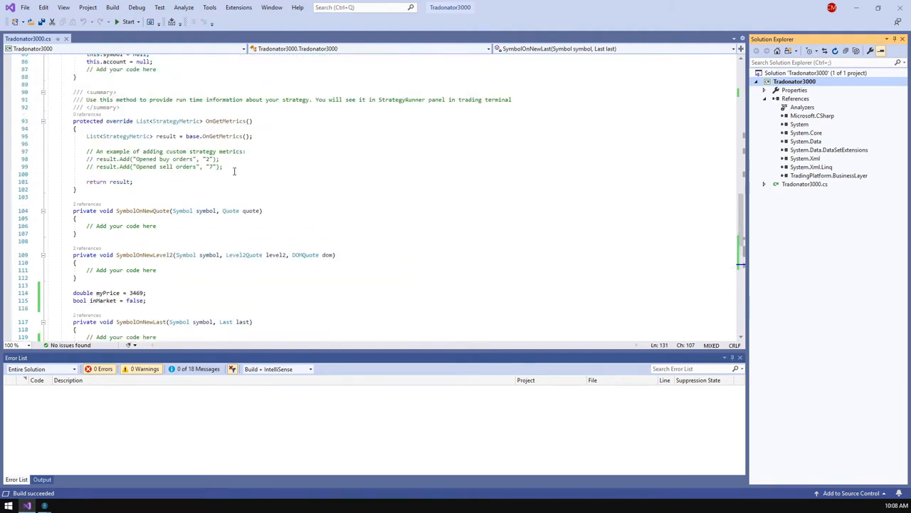
text(result.Add(")
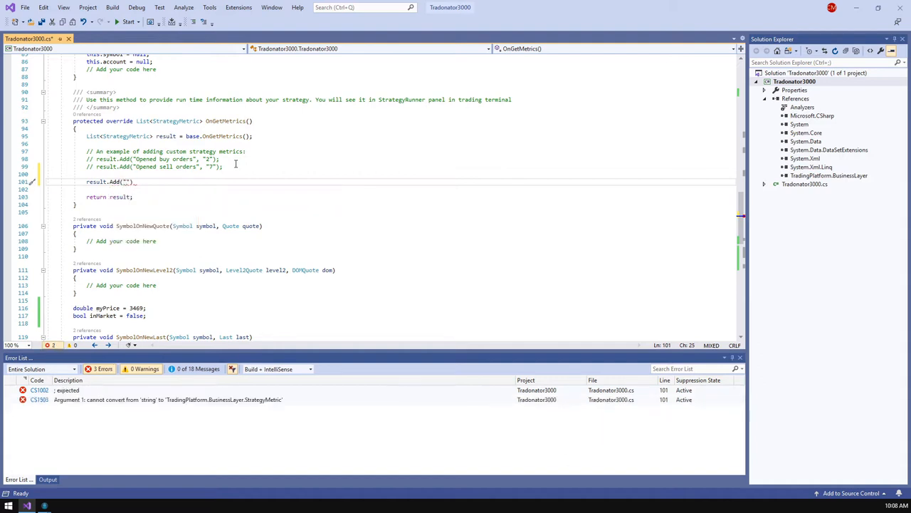
text(My price)
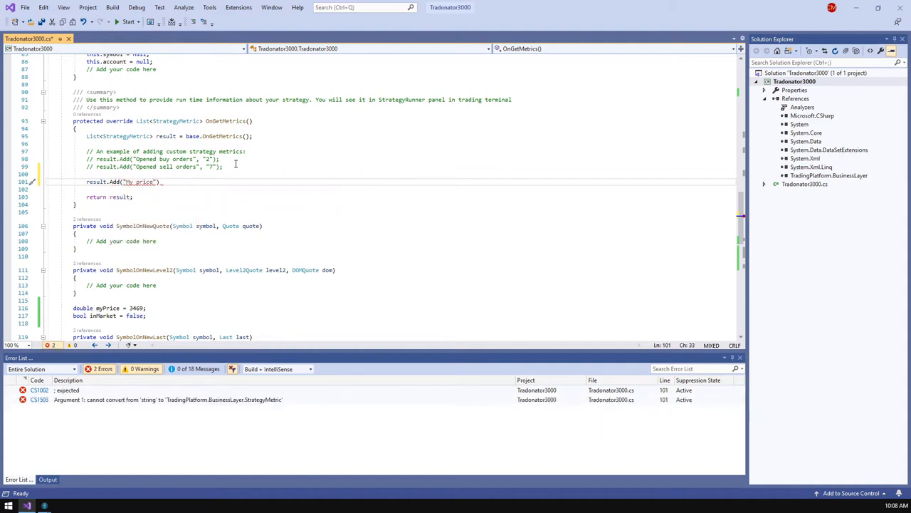
text(is)
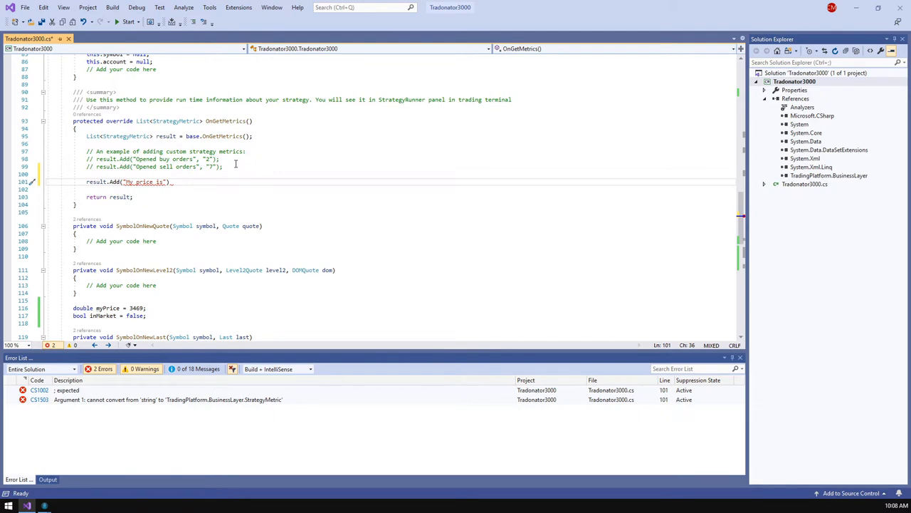
text(,)
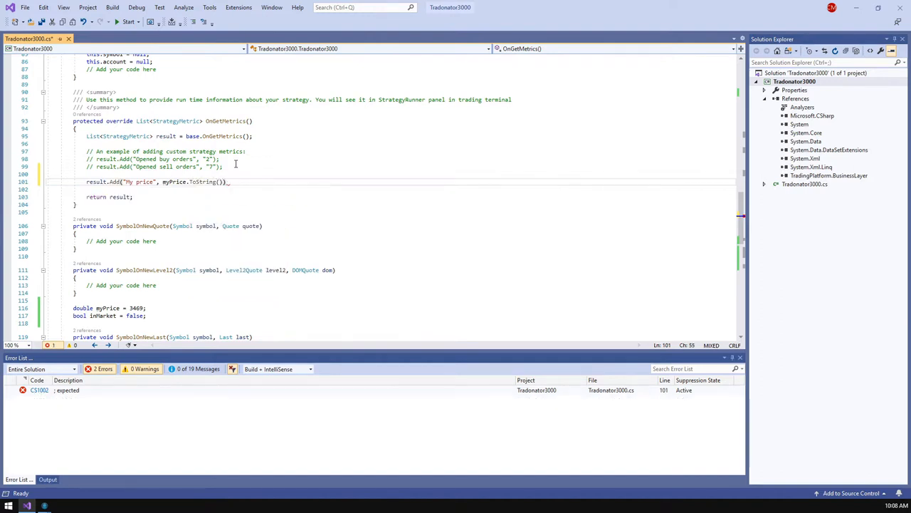
key(ctrl+s)
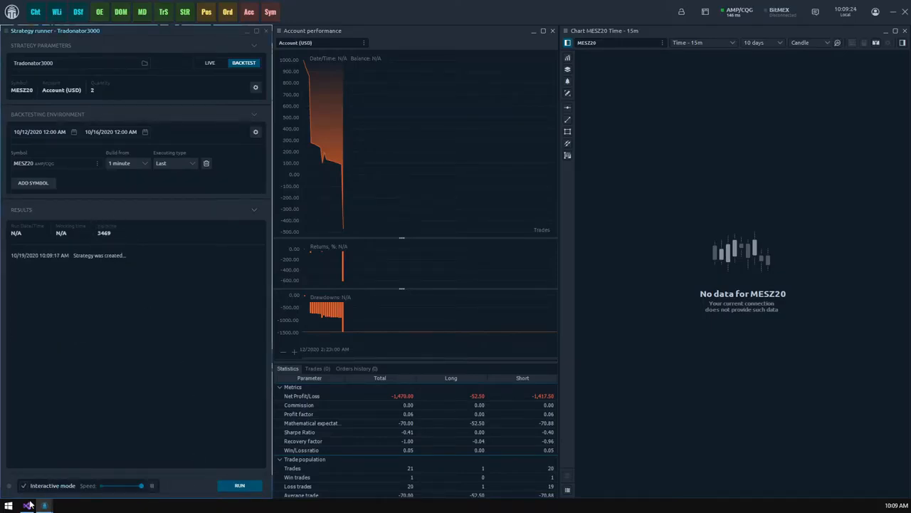
click(28, 505)
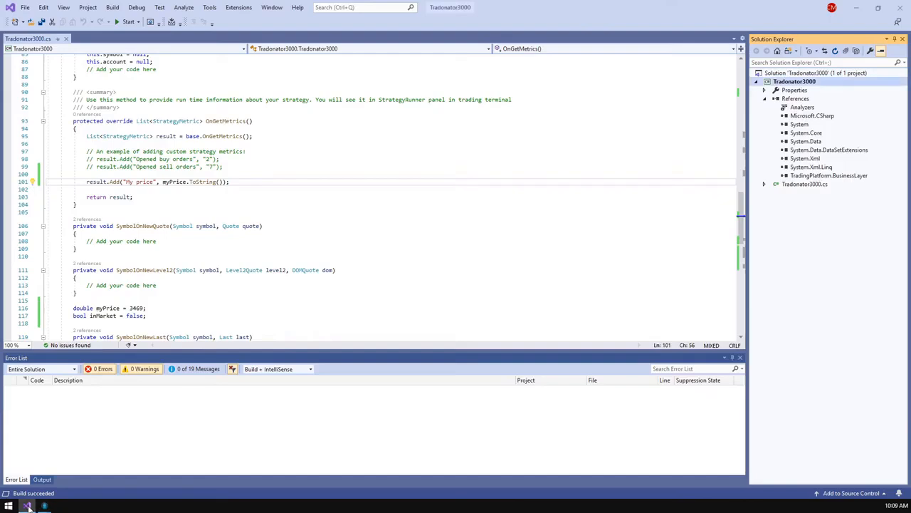
Add an else branch that sells above myPrice + 10, clearing inMarket and resetting myPrice.
scroll(down, 3)
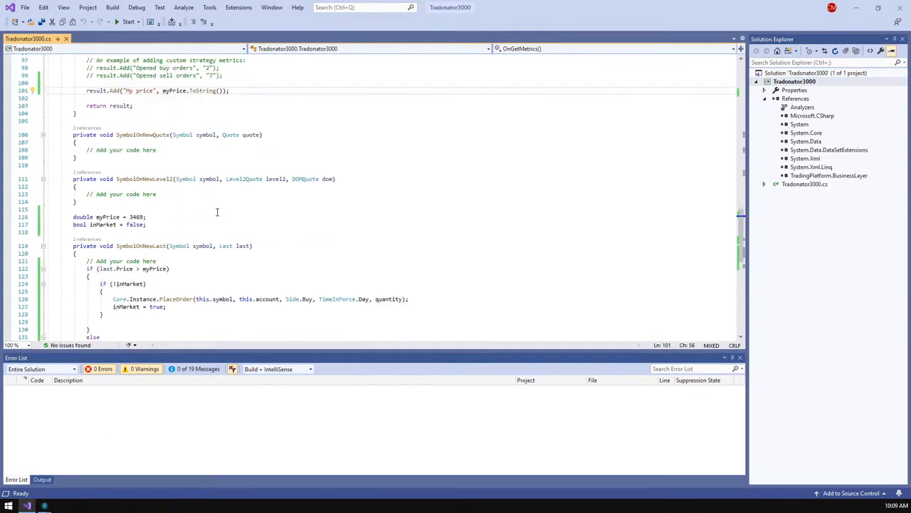
scroll(down, 3)
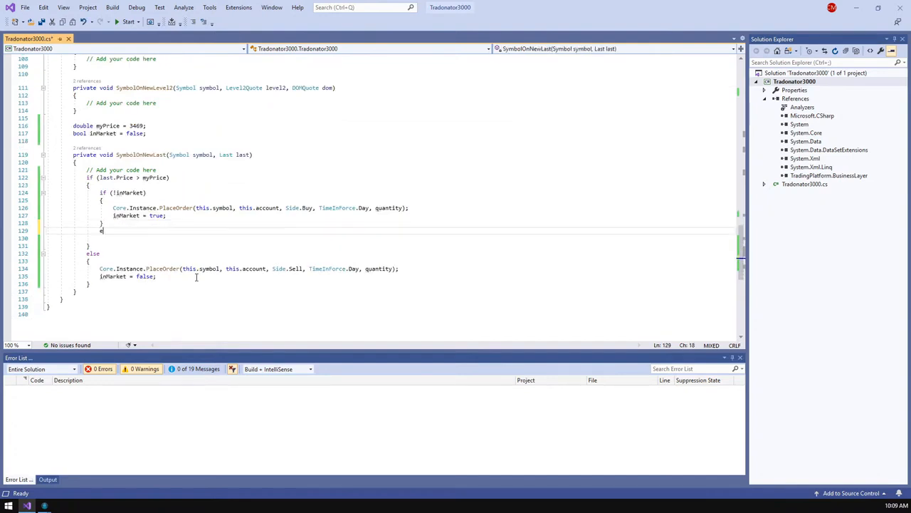
text(else)
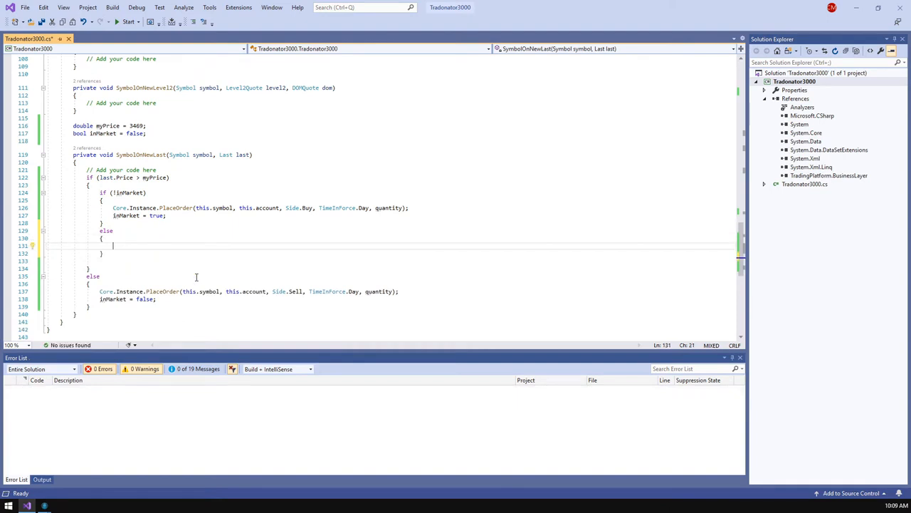
text(if ())
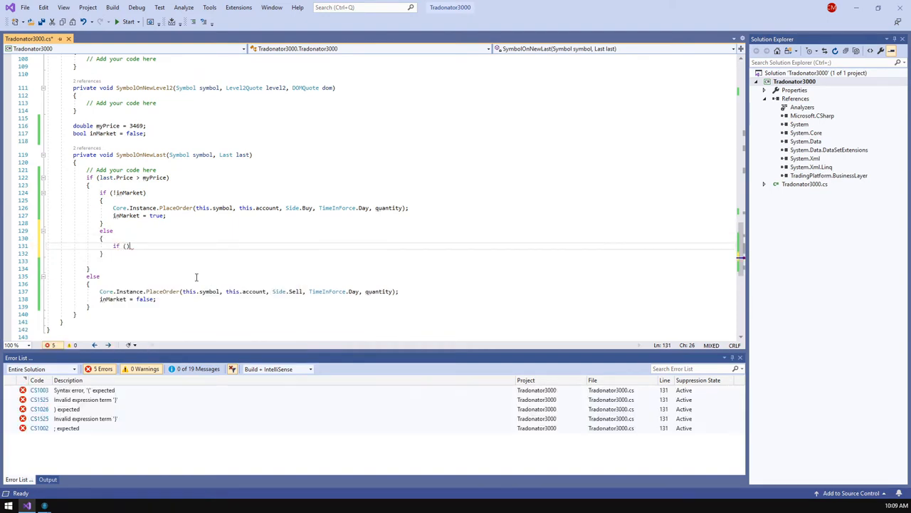
text(last.Price)
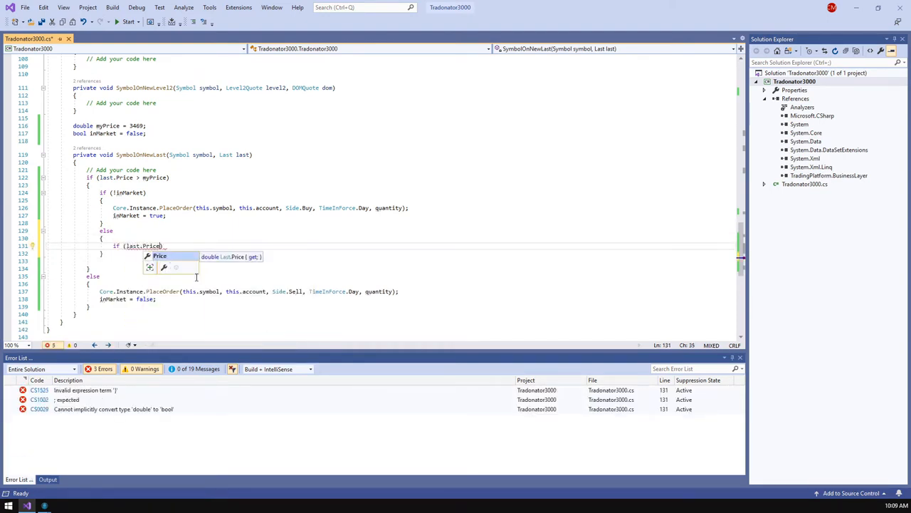
text(> (myPrice + 10)
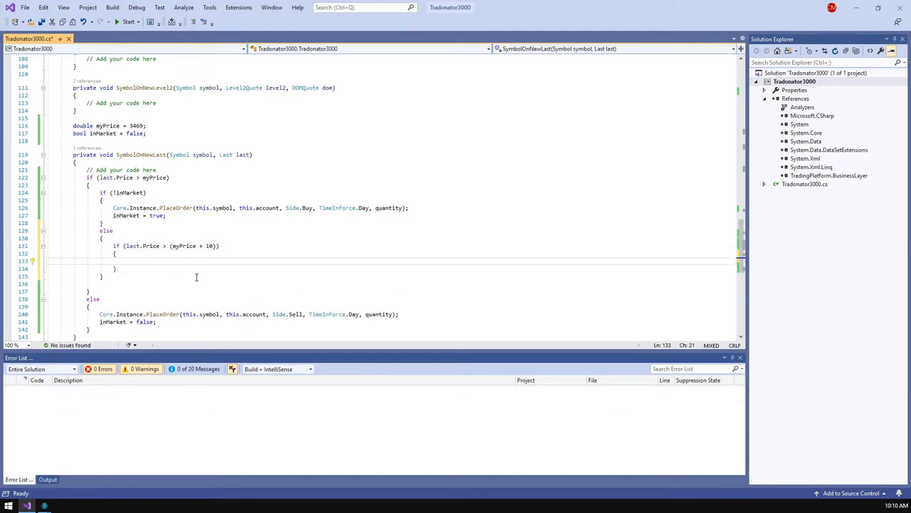
text(Core.Instance.PlaceOrder(this.symbol, this.account)
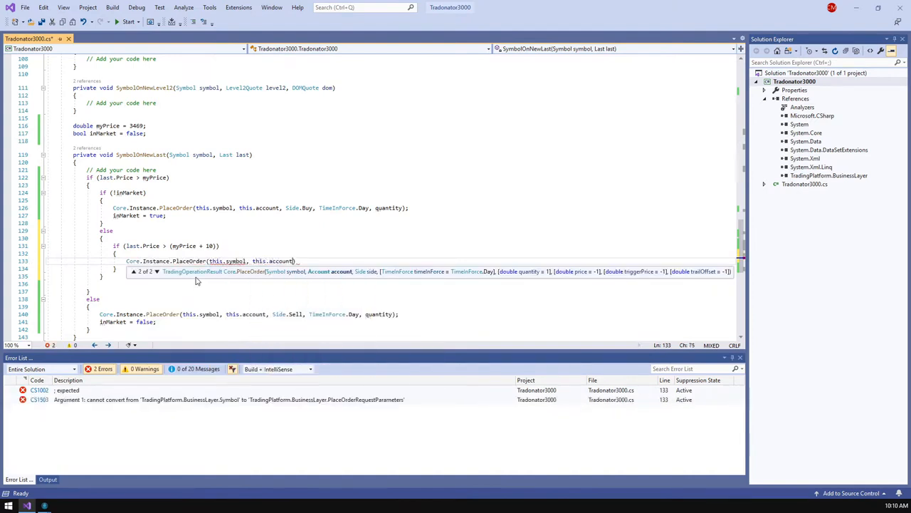
text(Side.)
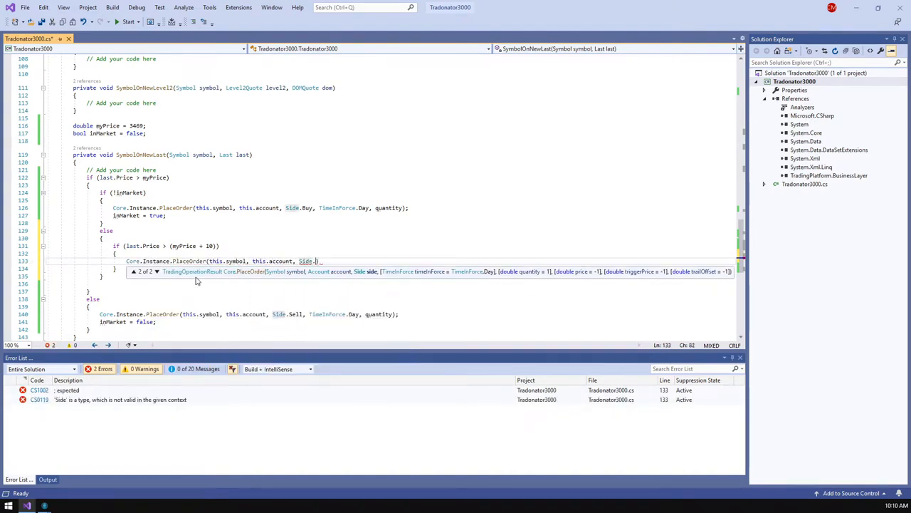
text(Sell, TimeInForce.Day, quantity)
text(inMarket = false;)
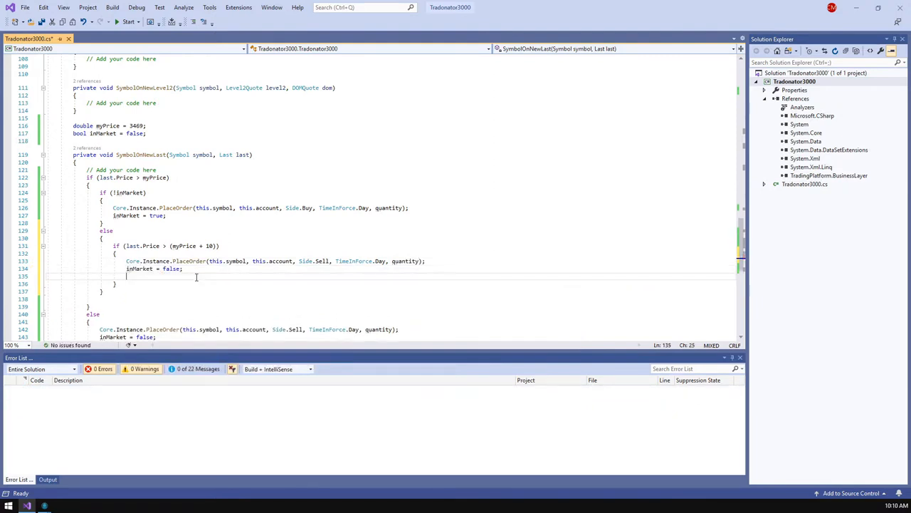
text(myPrice -)
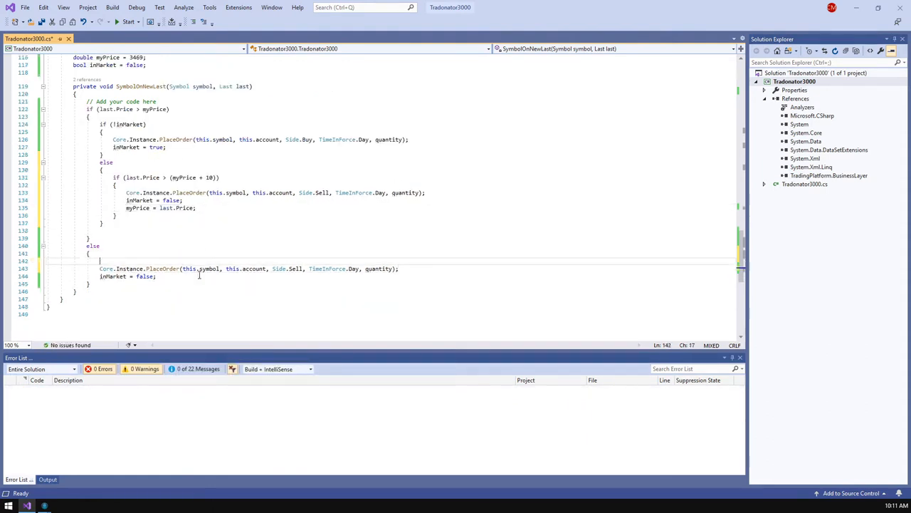
Add an if (!inMarket) order and a branch selling when last price drops below myPrice - 5.
text(if (!inMarket))
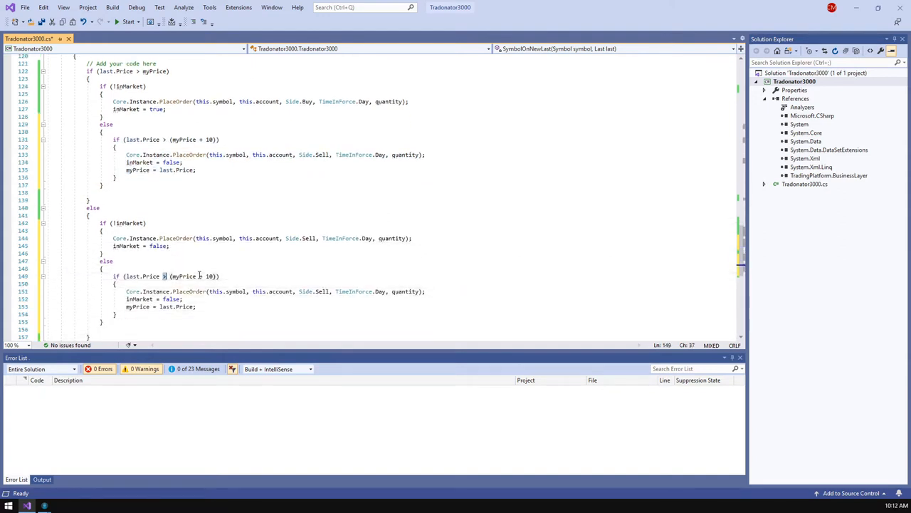
text(<)
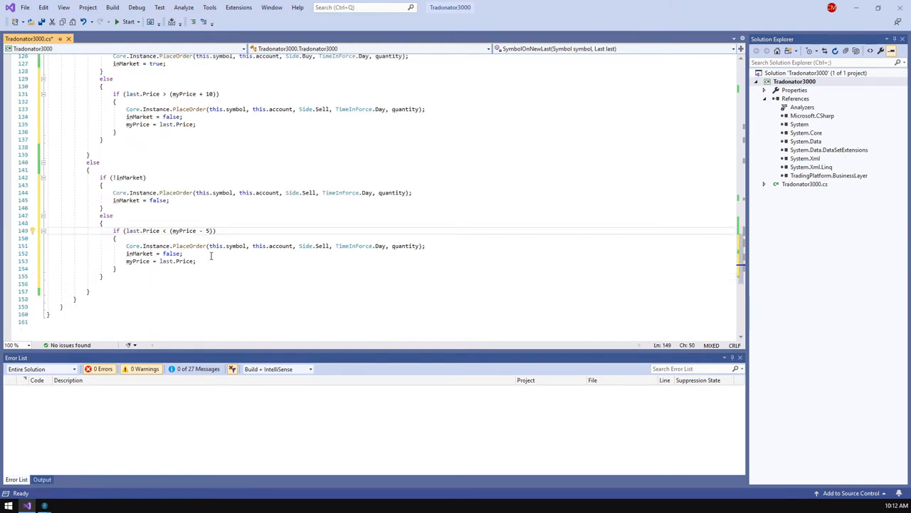
text(-5)
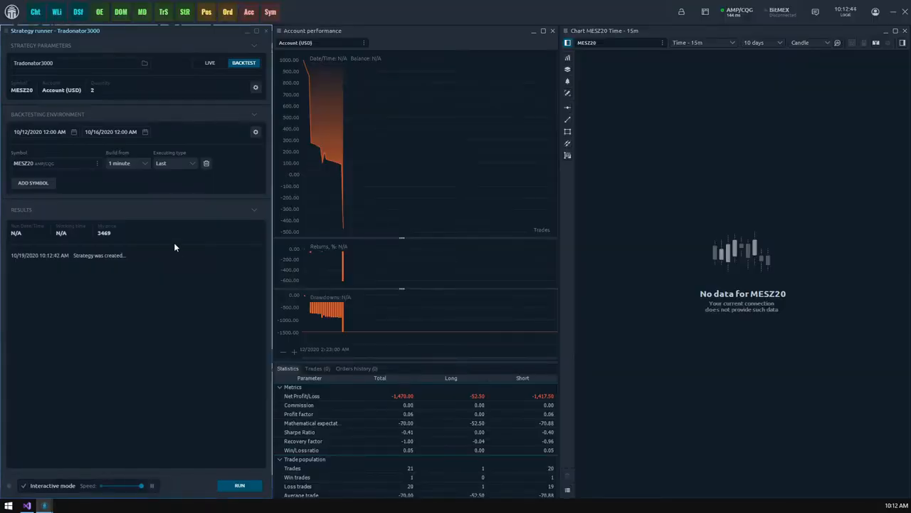
Run the MESZ20 backtest, then stop it and confirm discarding the results.
click(239, 484)
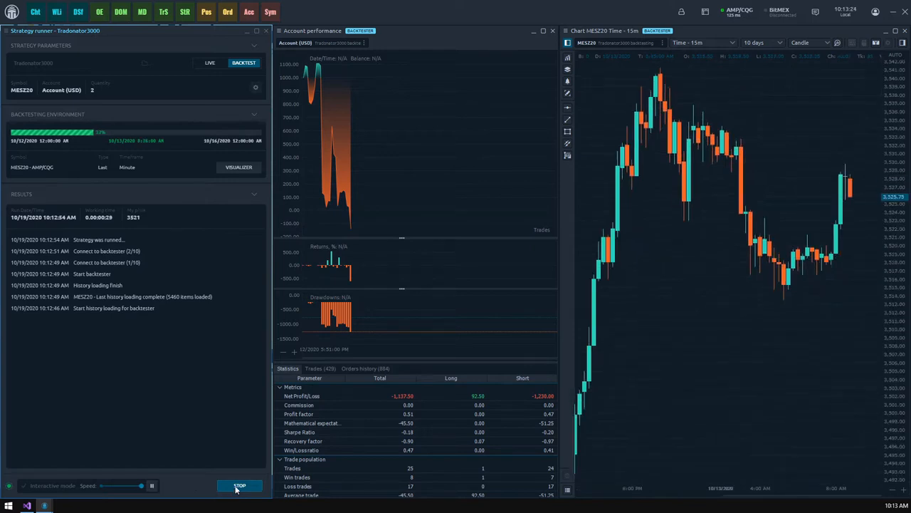
click(239, 486)
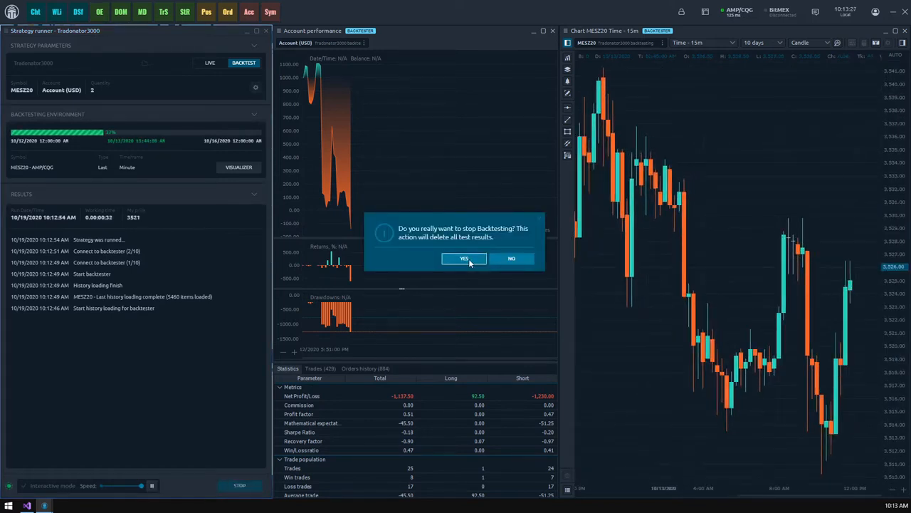
click(27, 506)
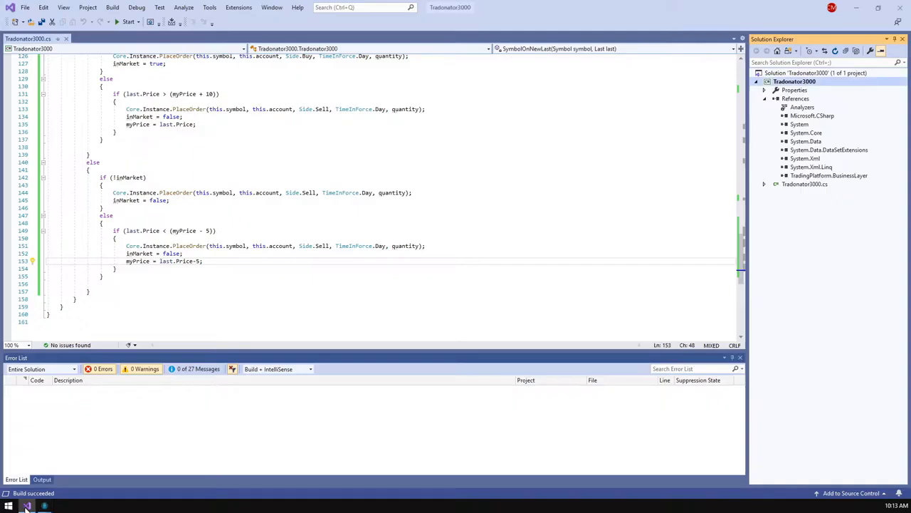
Scroll up through the strategy code, then return to it to add logging.
scroll(up, 3)
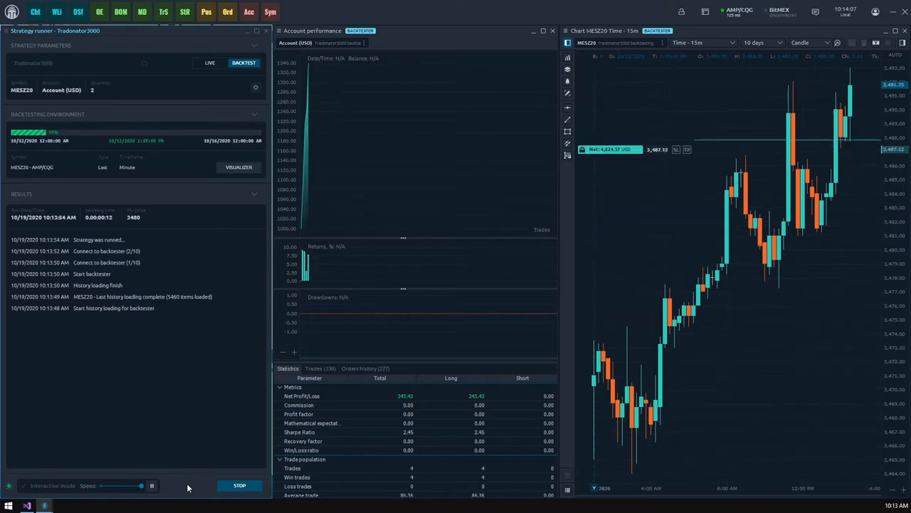
click(27, 505)
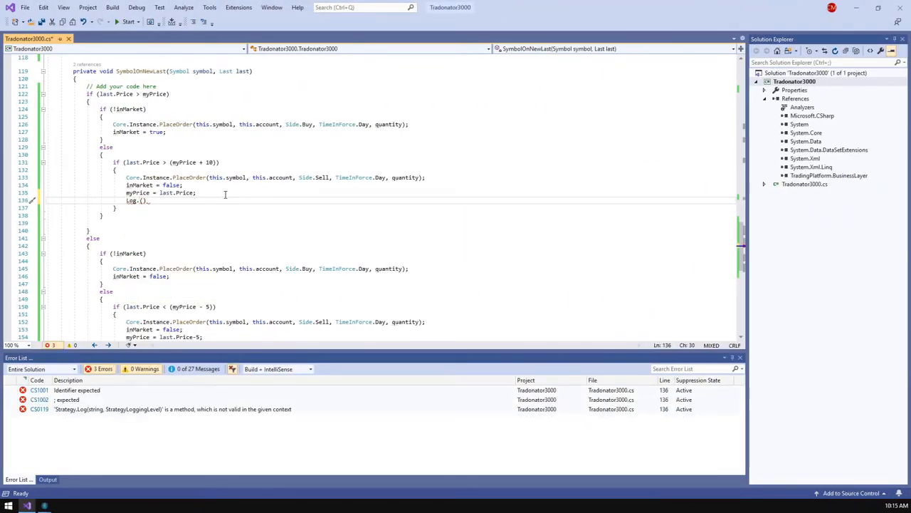
Write Log("My price changed", StrategyLoggingLevel.Info); after the take-profit myPrice reset.
text("")
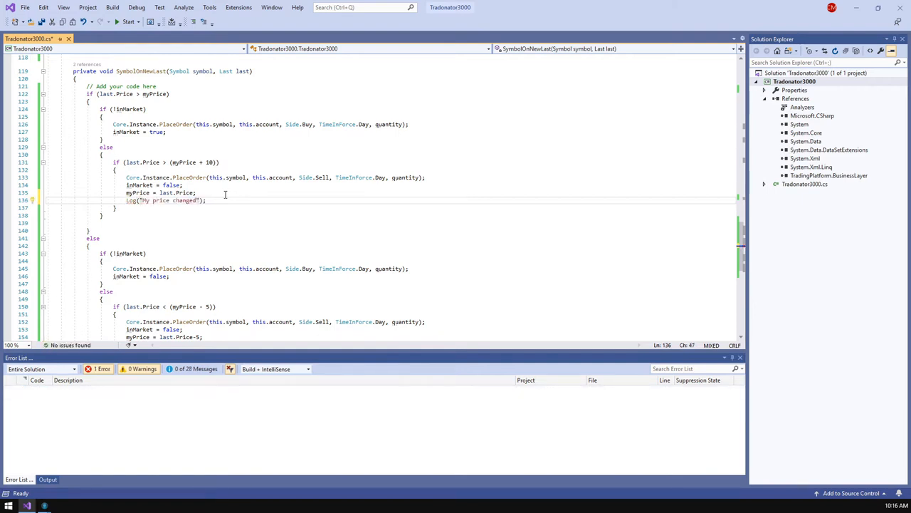
text(, StrategyLoggingLevel.Info)
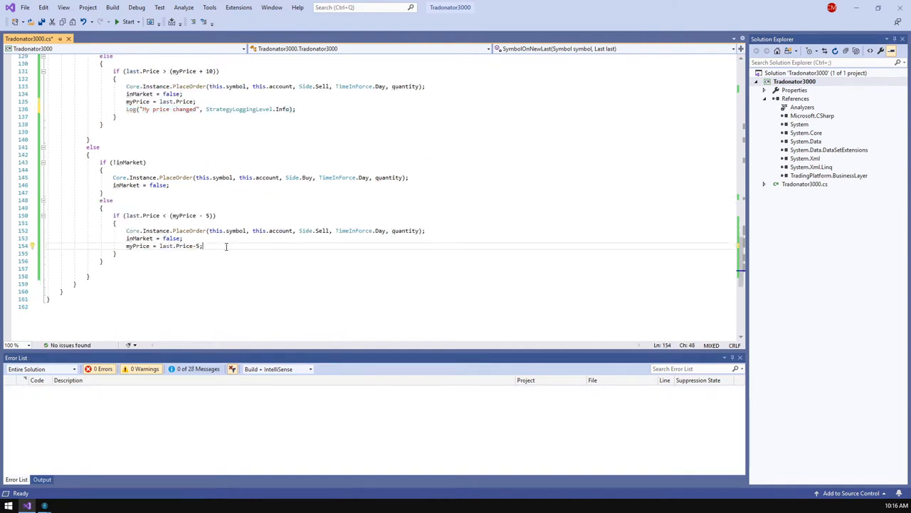
text(Log("My price changed", StrategyLoggingLevel.Info);)
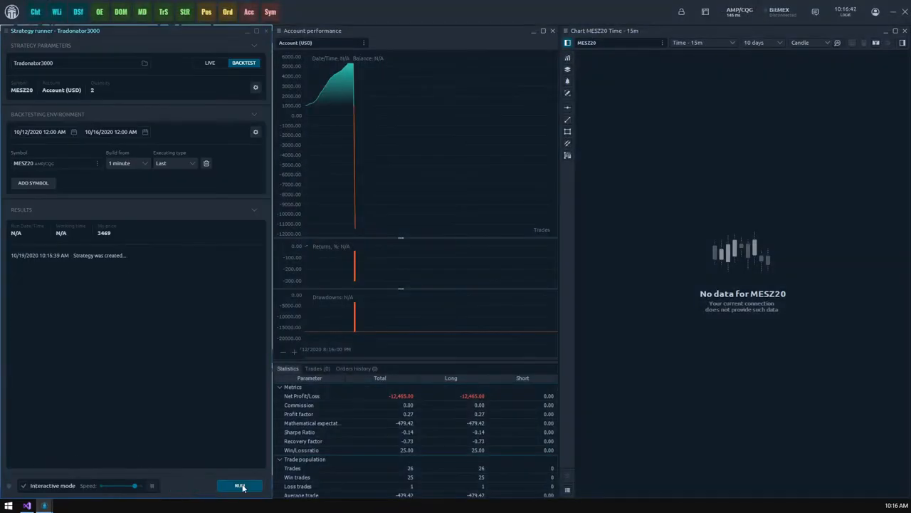
Start the Tradonator3000 backtest on MESZ20 for 10/12/2020 to 10/16/2020.
click(240, 485)
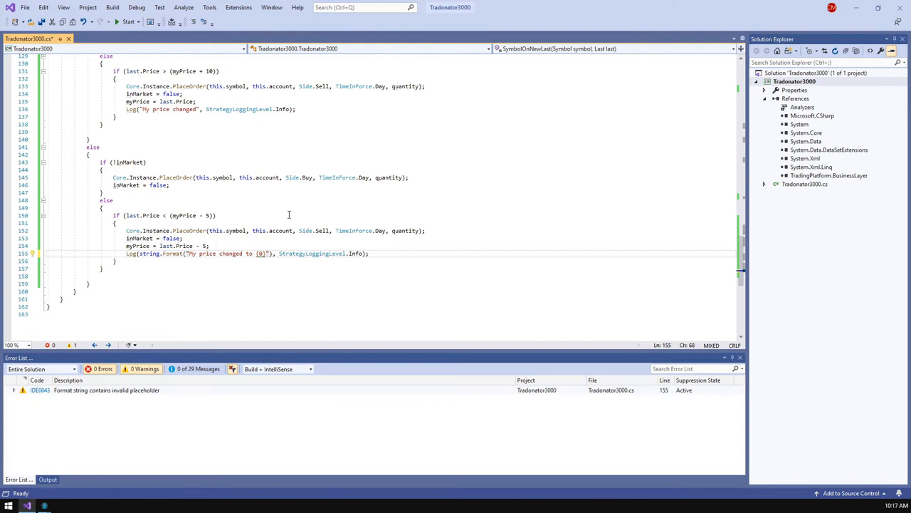
Pass myPrice into both log messages and set inMarket to true after the second buy.
text(,myPrice)
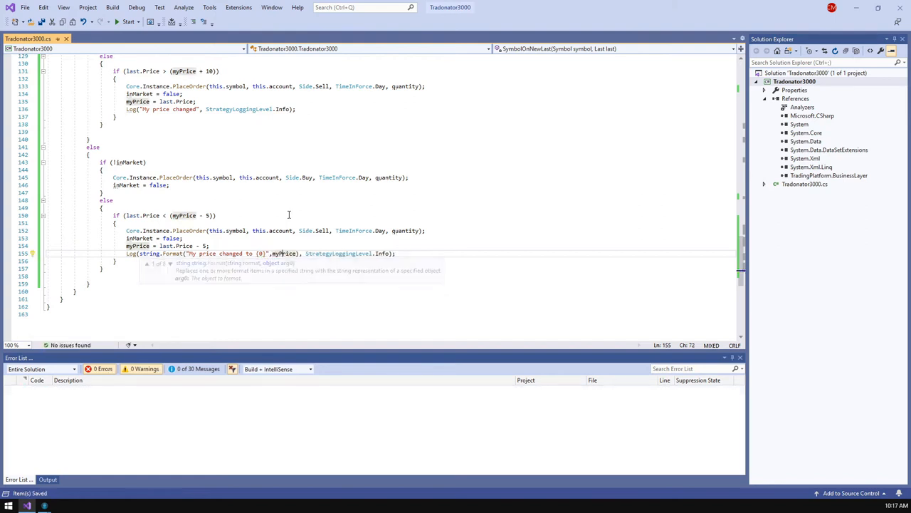
click(296, 109)
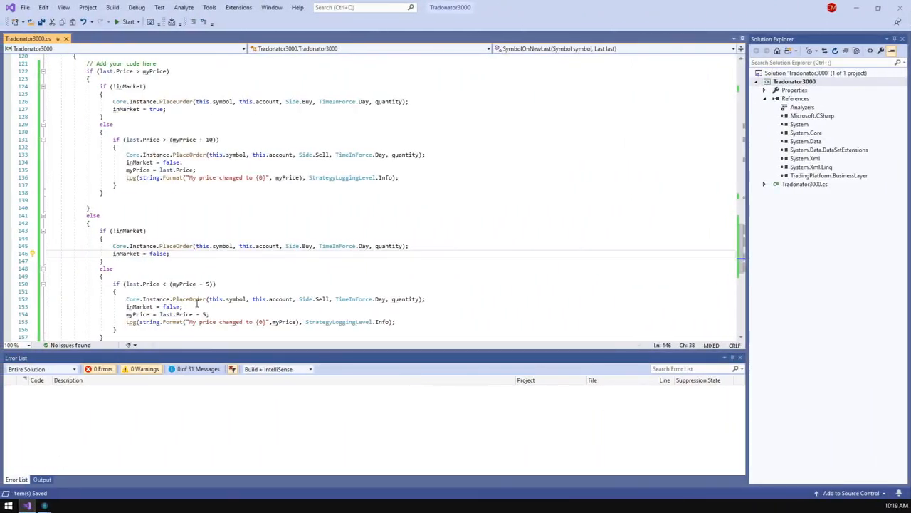
double_click(158, 208)
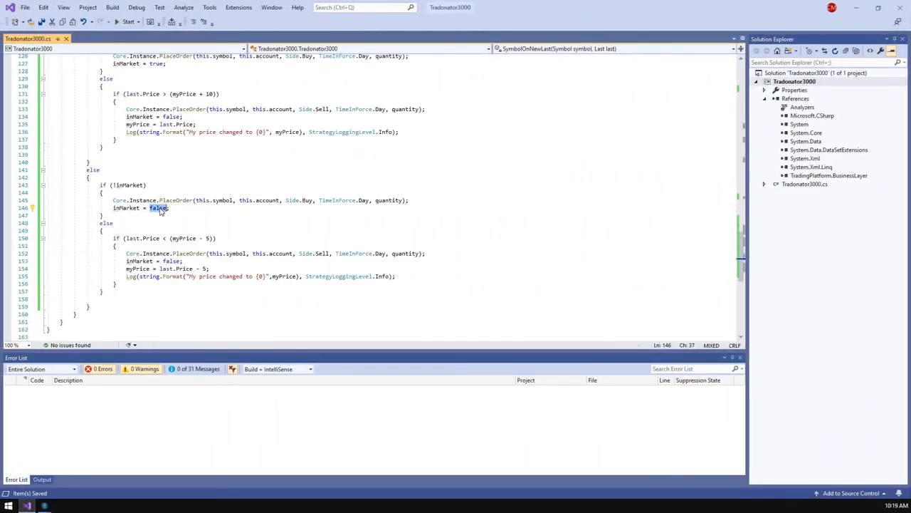
text(true)
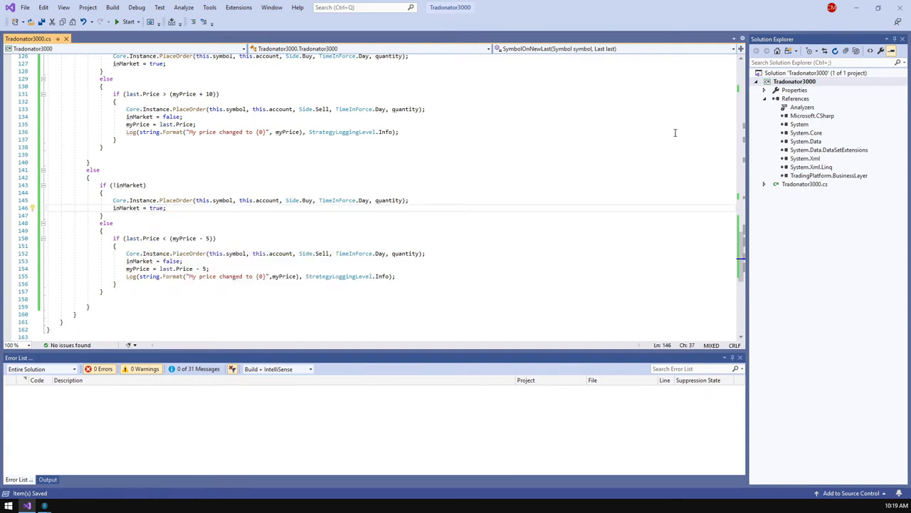
click(793, 80)
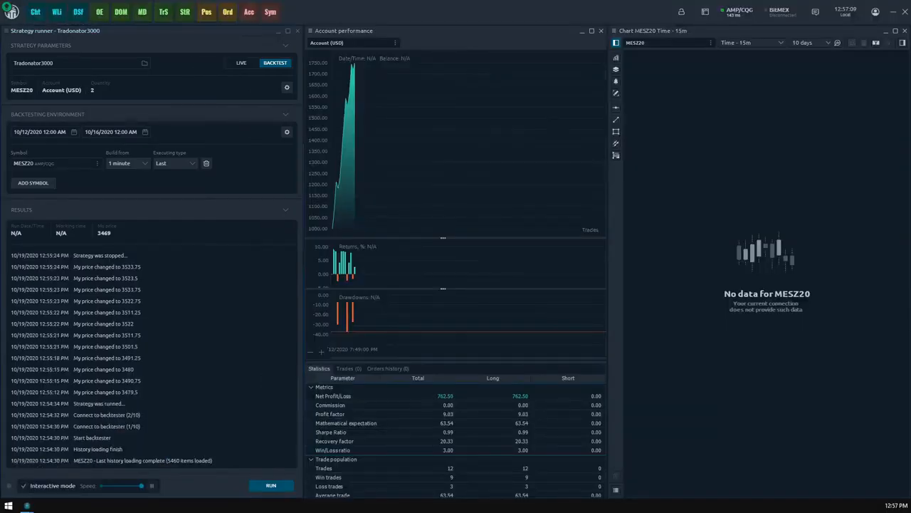
Run and stop the updated Tradonator3000 backtest (987.50 net profit), then disable interactive mode.
click(270, 484)
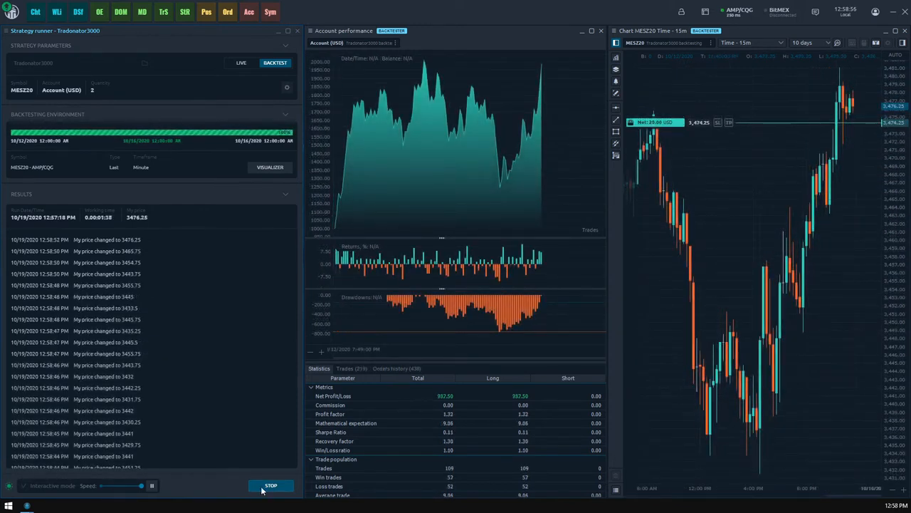
click(270, 485)
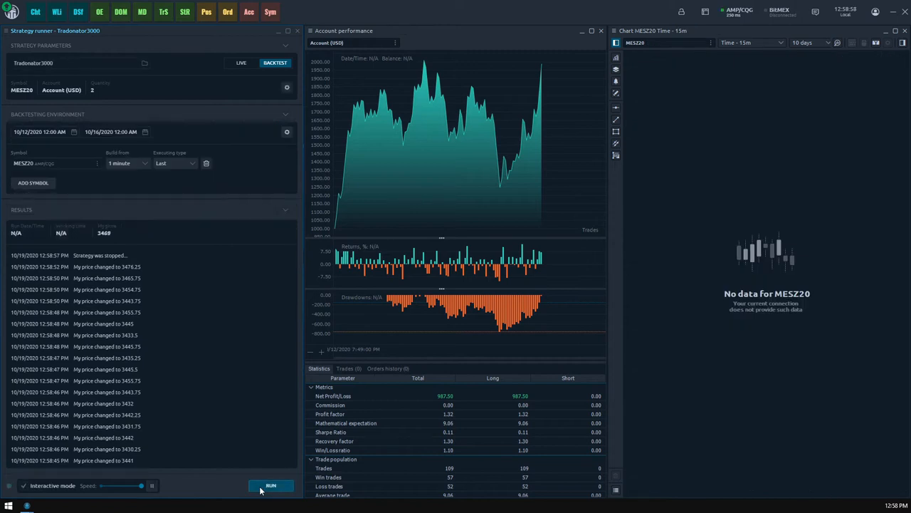
mouse_move(36, 485)
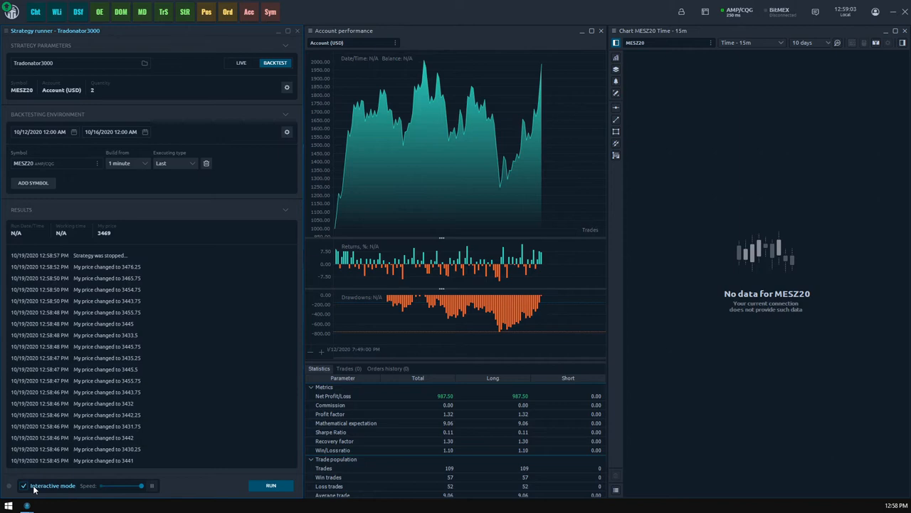
click(24, 484)
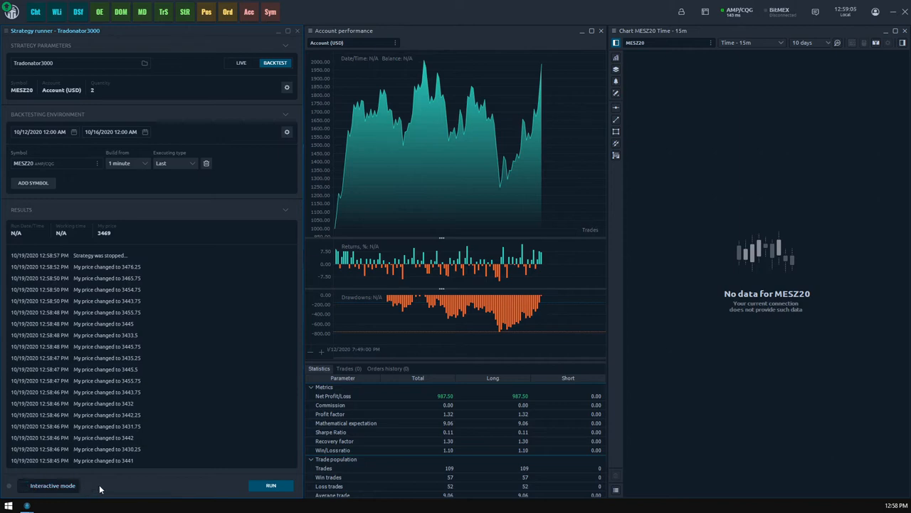
mouse_move(244, 490)
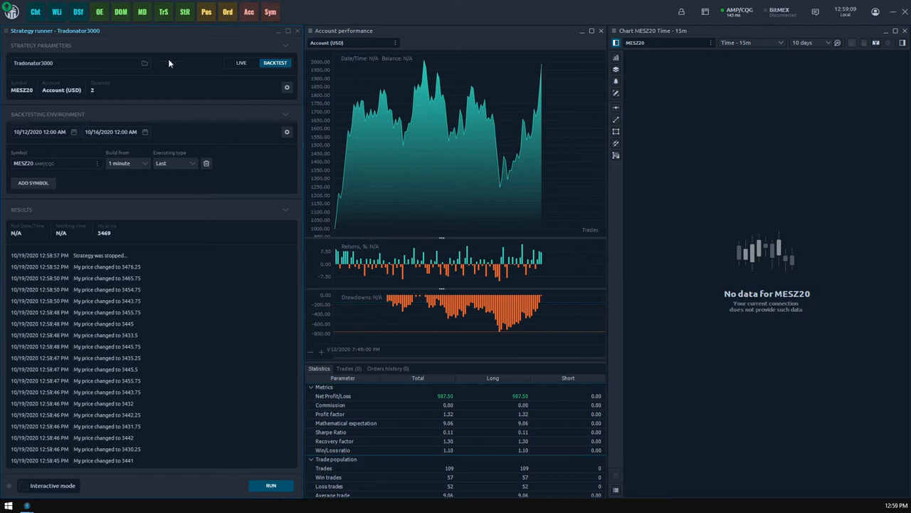
Add a Trades panel, rerun the non-interactive backtest, and review the 219 MESZ20 trades.
click(11, 11)
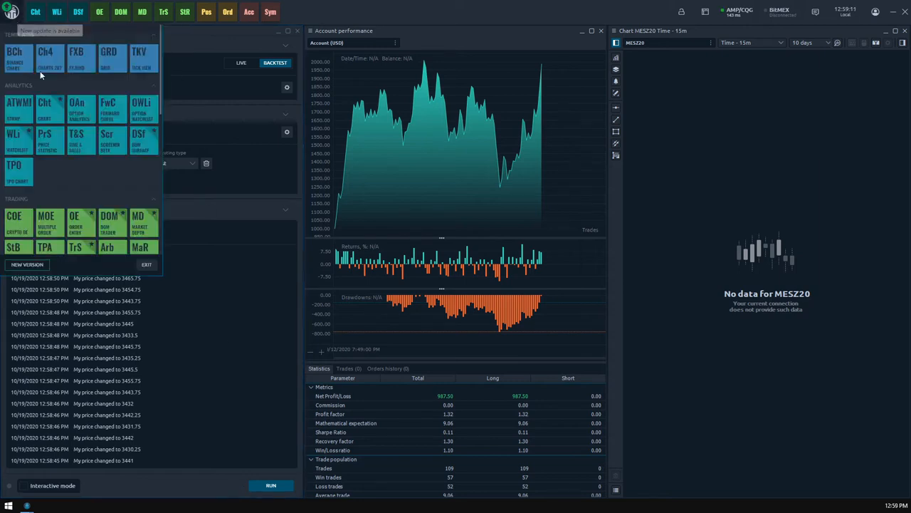
scroll(down, 3)
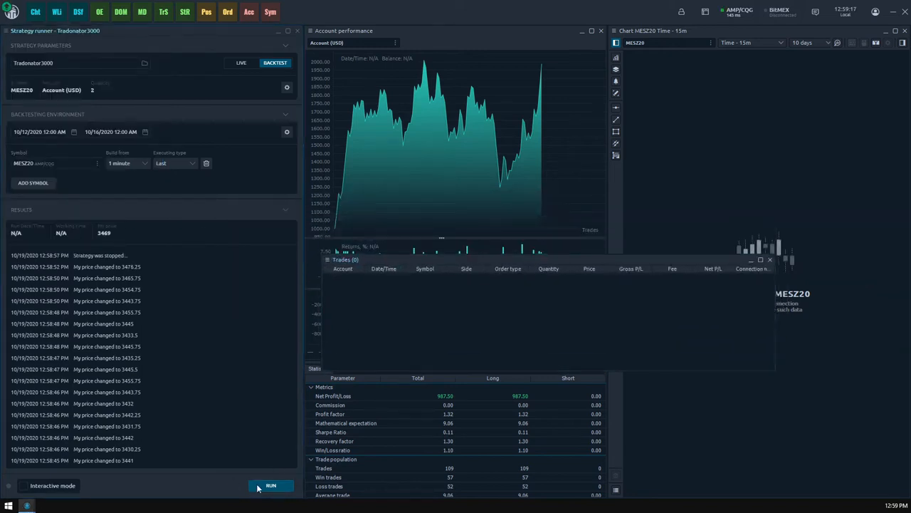
click(270, 485)
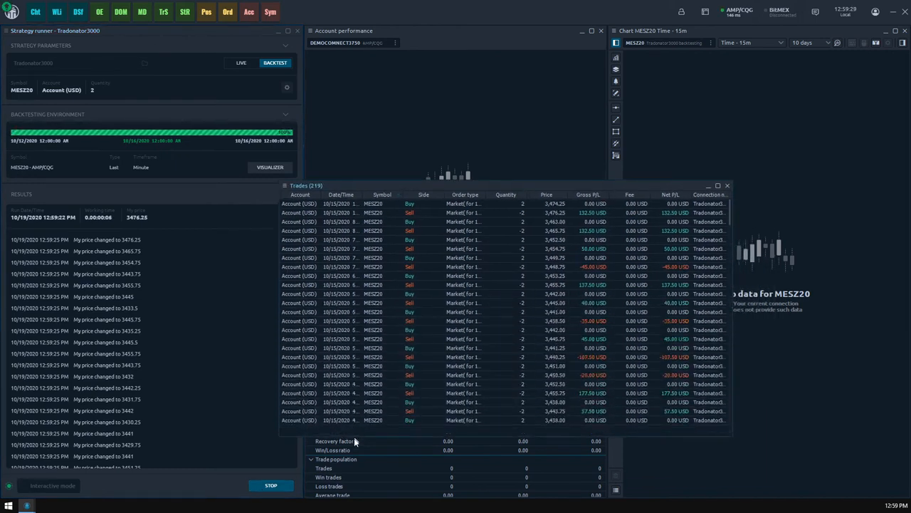
scroll(down, 3)
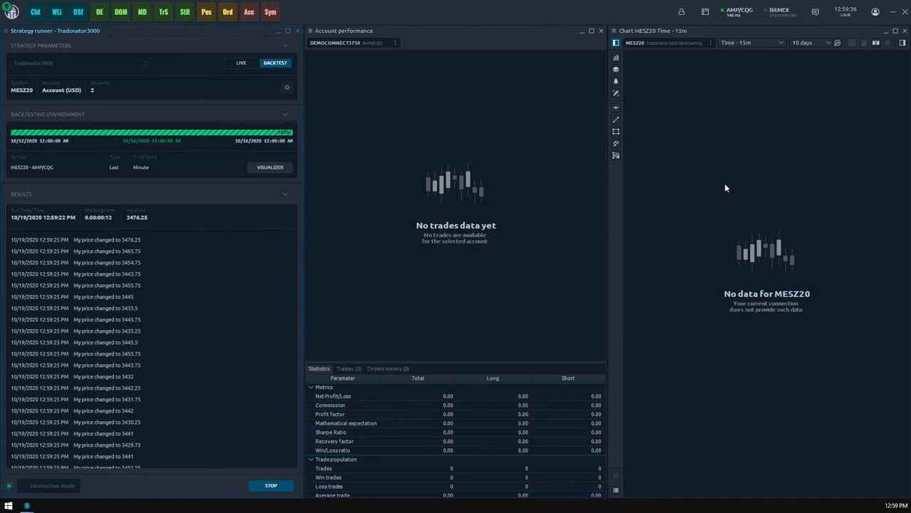
click(240, 63)
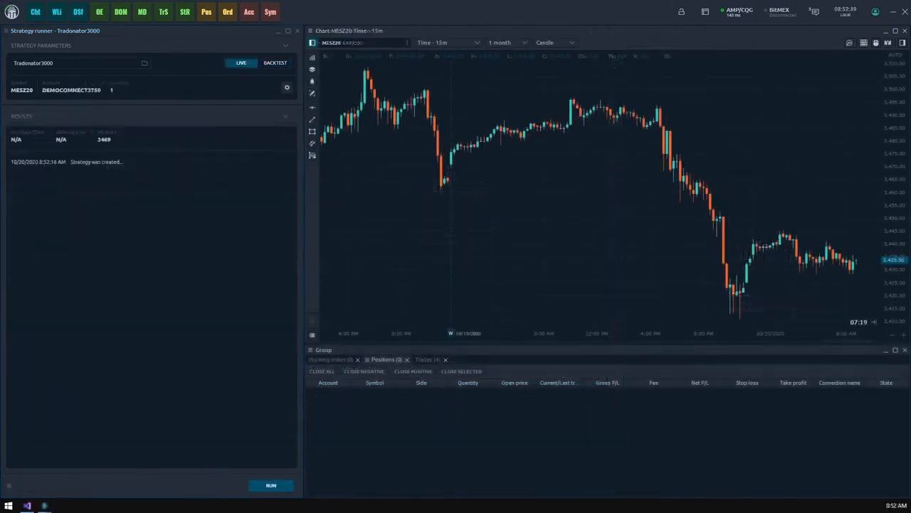
Toggle Tradonator3000 between backtest and live modes and open its parameter settings.
click(275, 62)
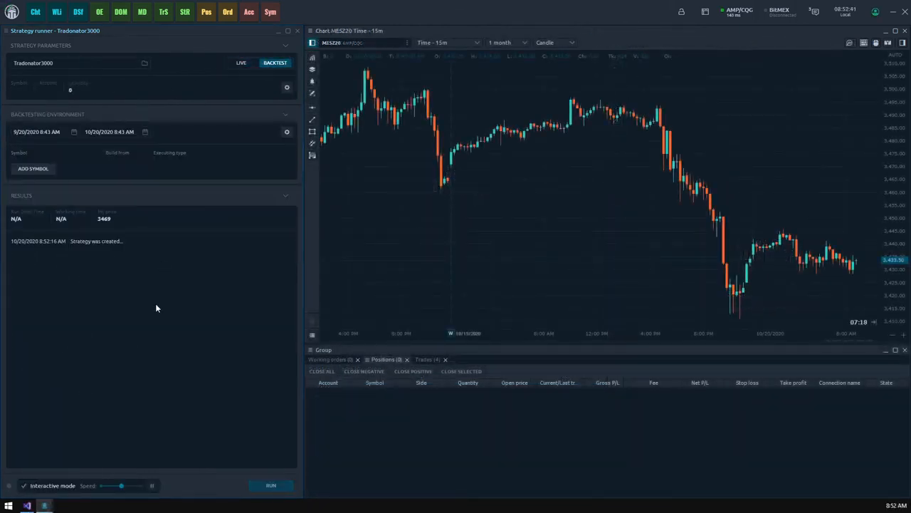
click(241, 63)
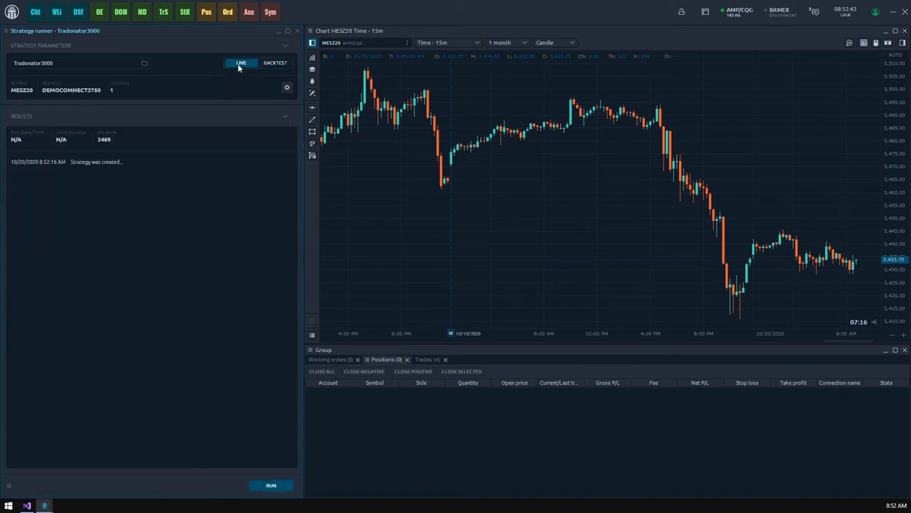
mouse_move(290, 99)
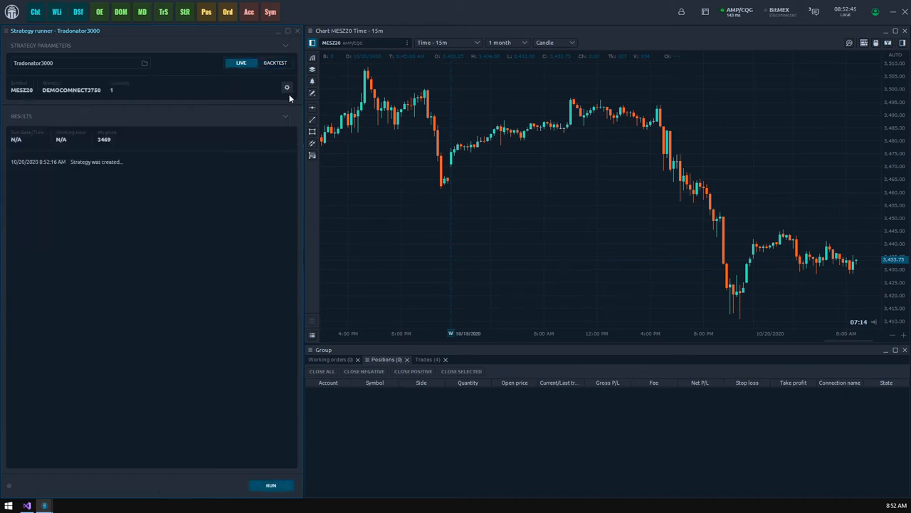
click(287, 87)
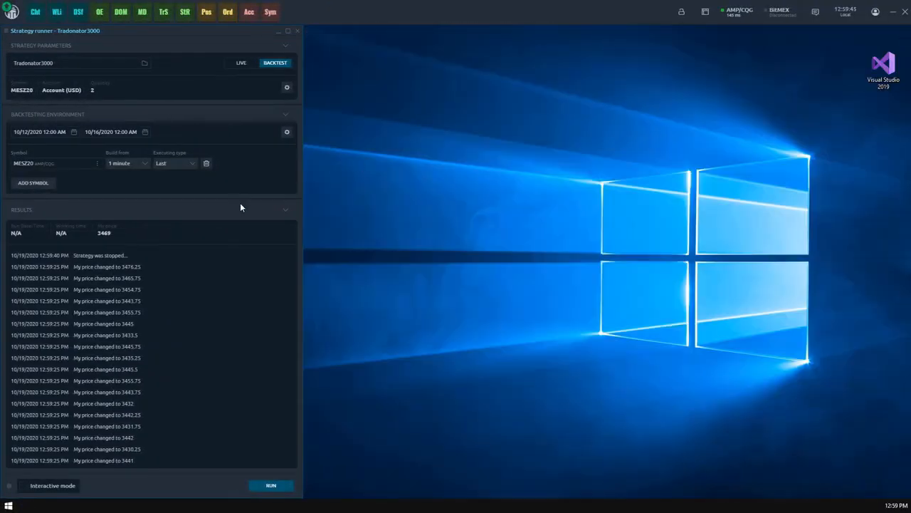
Enable interactive mode, run the backtest, open the DOM surface visualizer, and set speed to 100%.
click(9, 485)
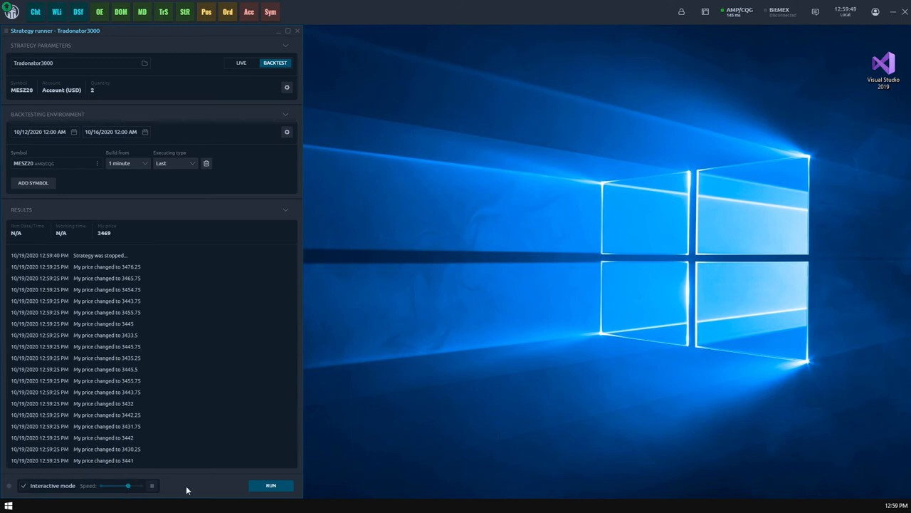
click(270, 485)
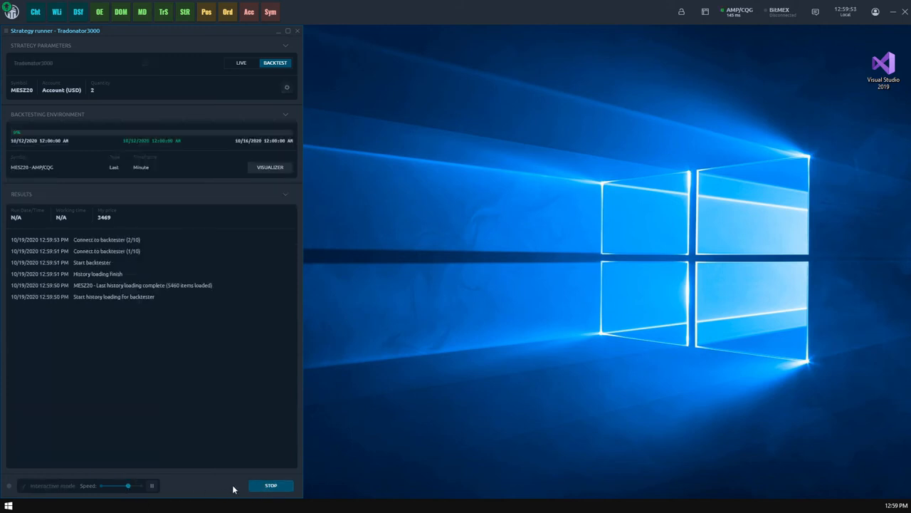
click(270, 166)
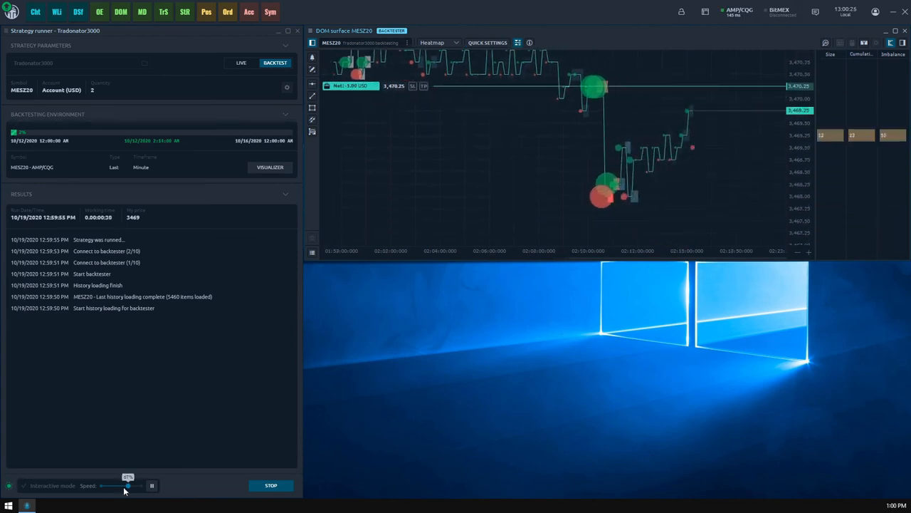
drag(126, 485, 141, 485)
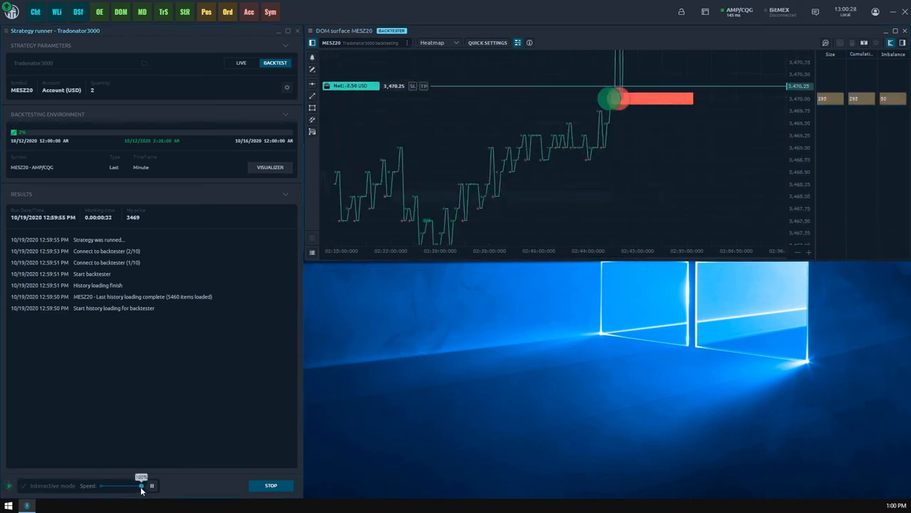